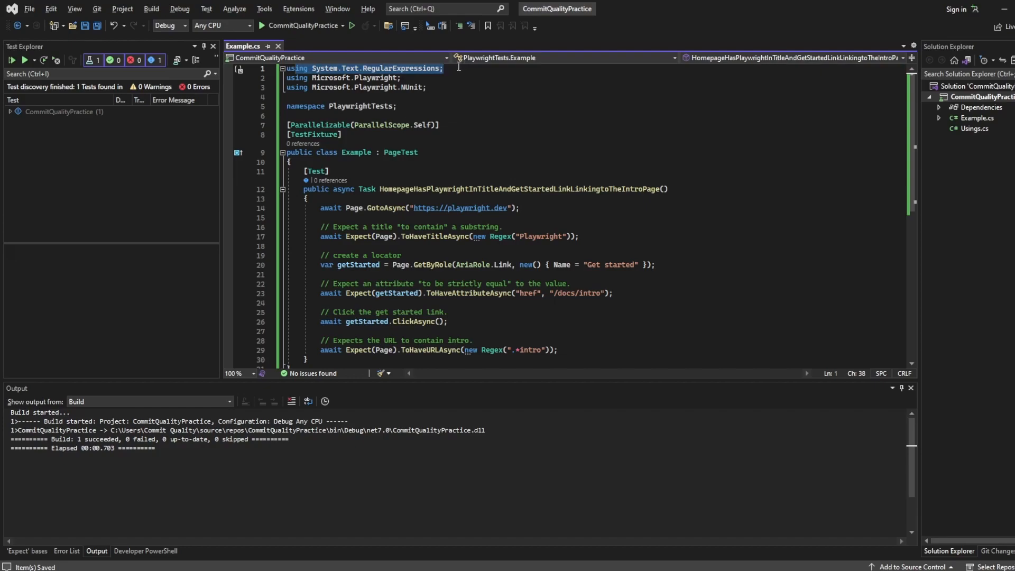
Walk through the using directives, highlighting the NUnit using line
click(316, 87)
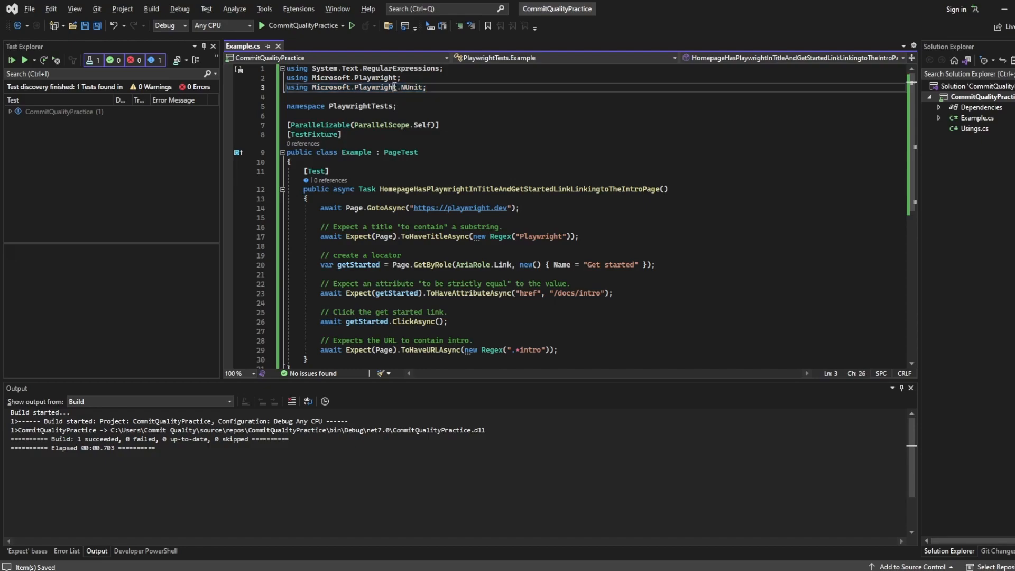
double_click(411, 87)
text(//)
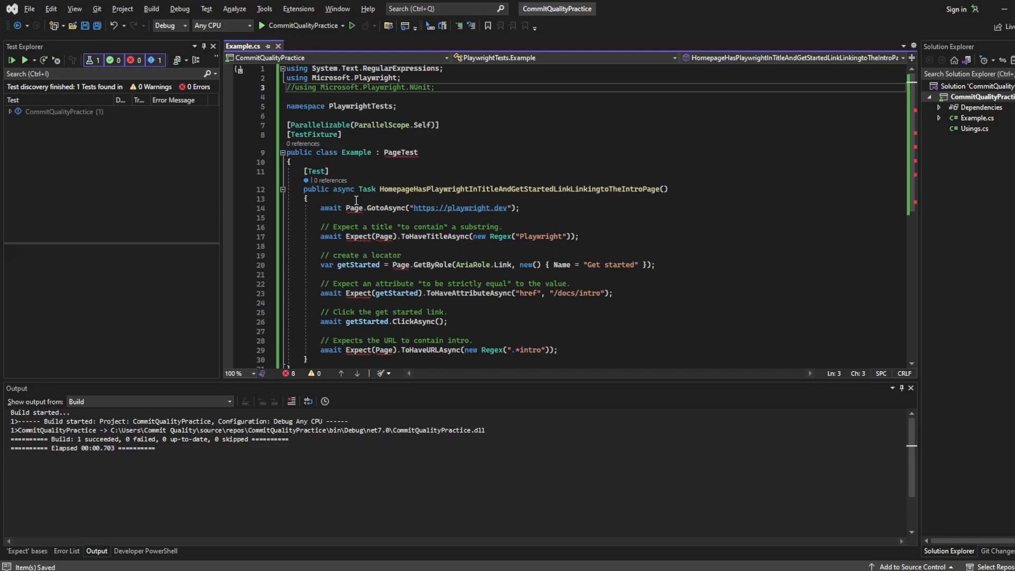
mouse_move(401, 153)
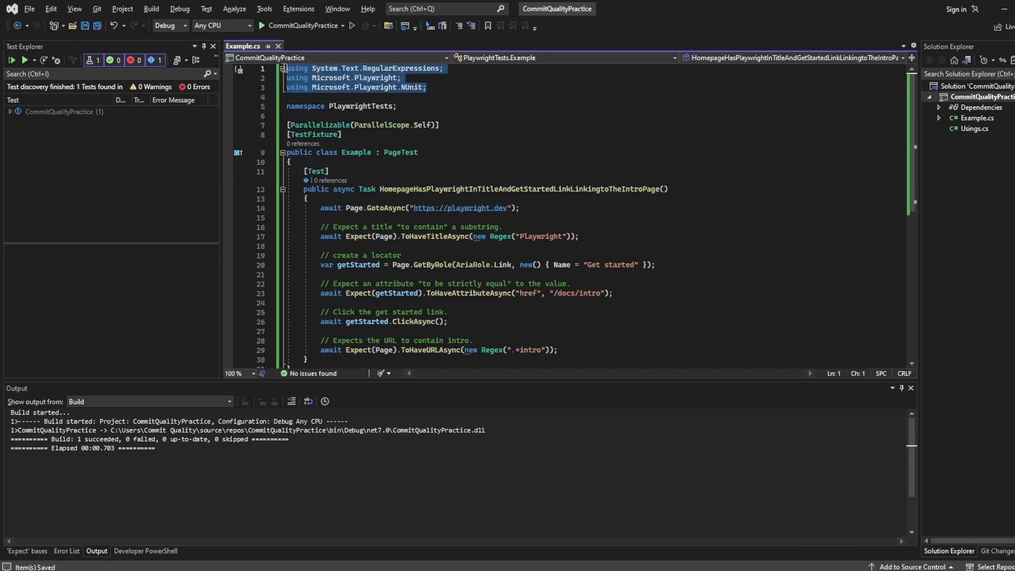
click(426, 87)
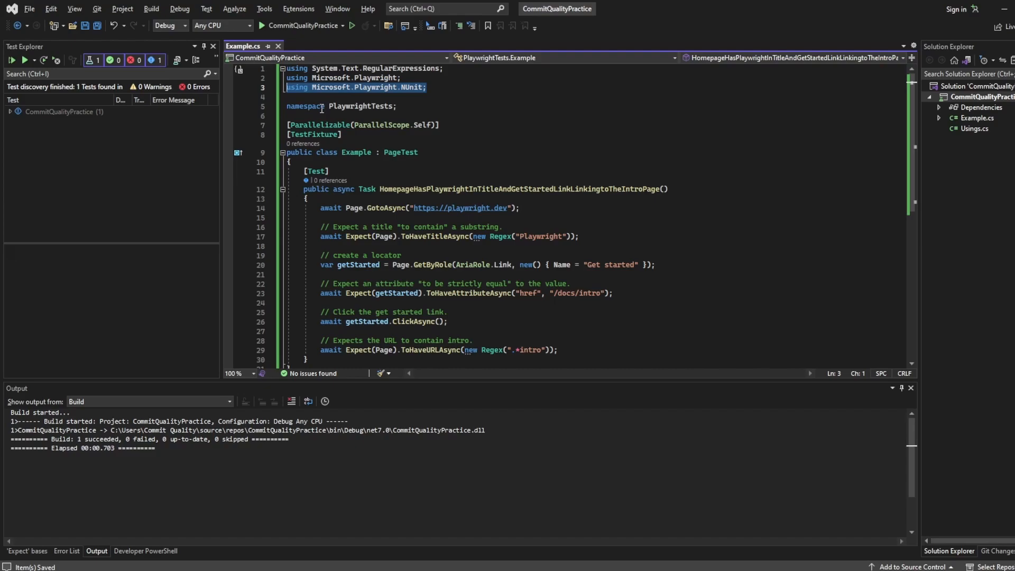
Replace the PlaywrightTests namespace name with CommitQualityPractice, dropping the temporary .Subscribe suffix
double_click(360, 106)
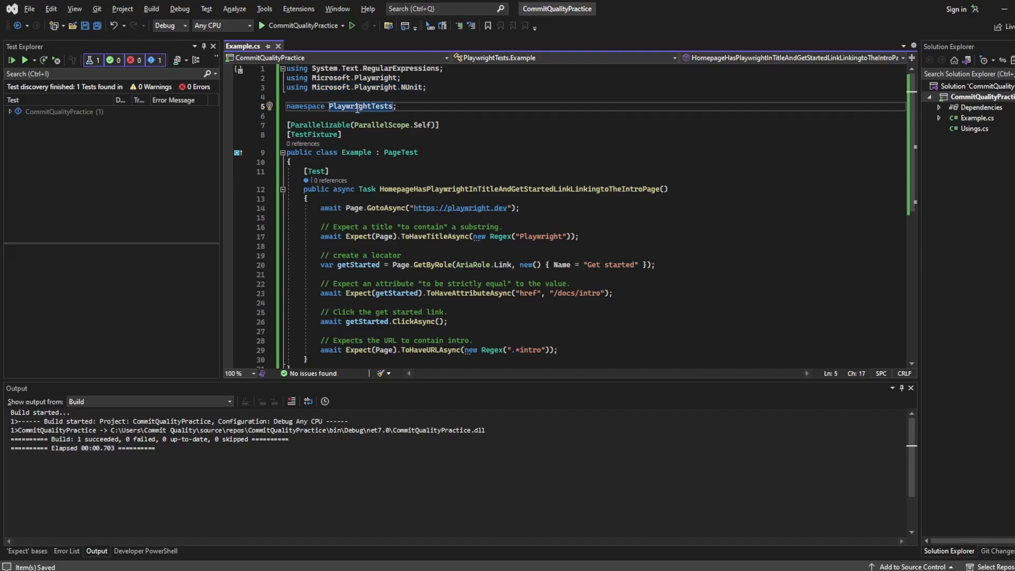
mouse_move(631, 97)
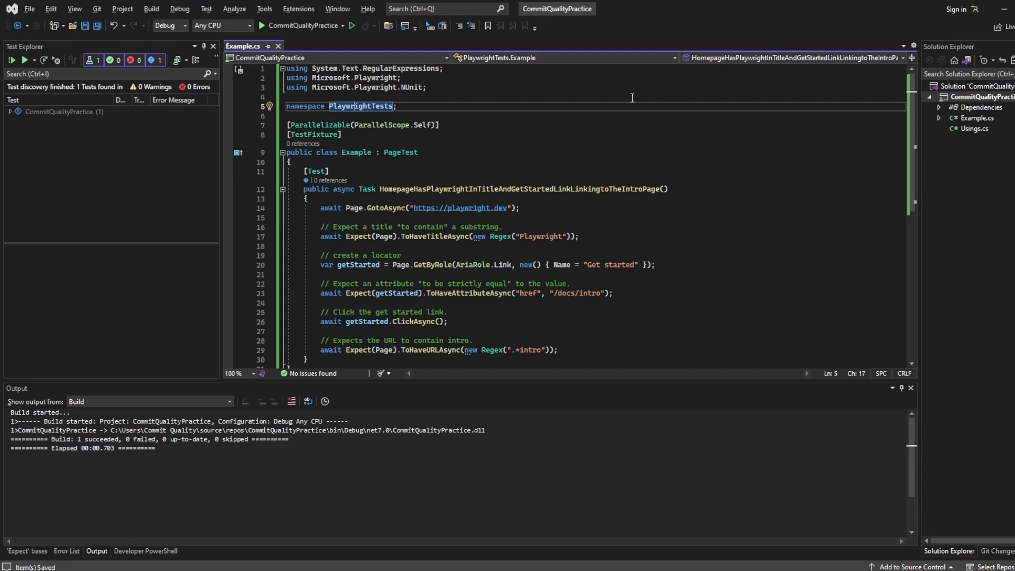
mouse_move(461, 119)
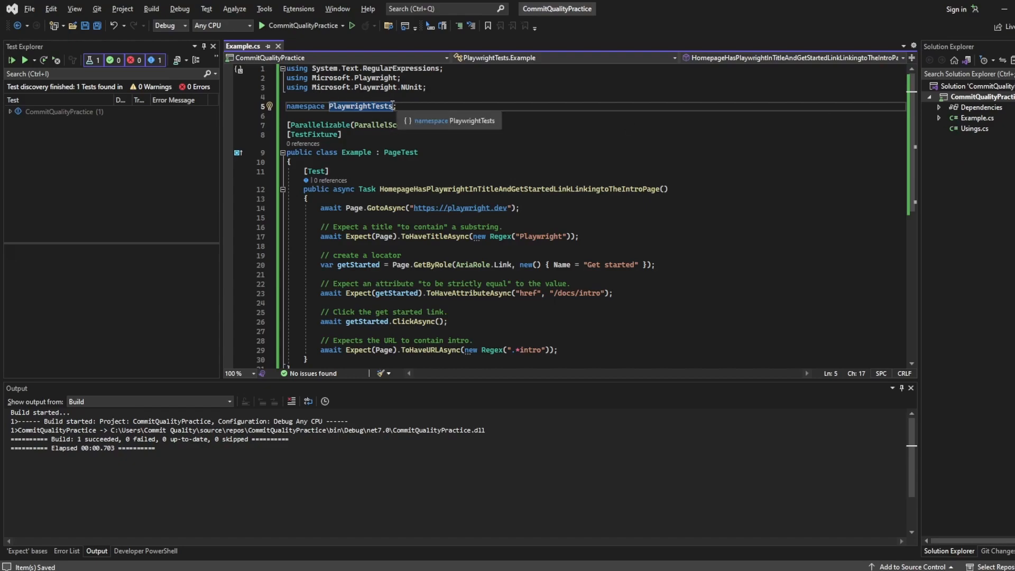
text(.Subscribe)
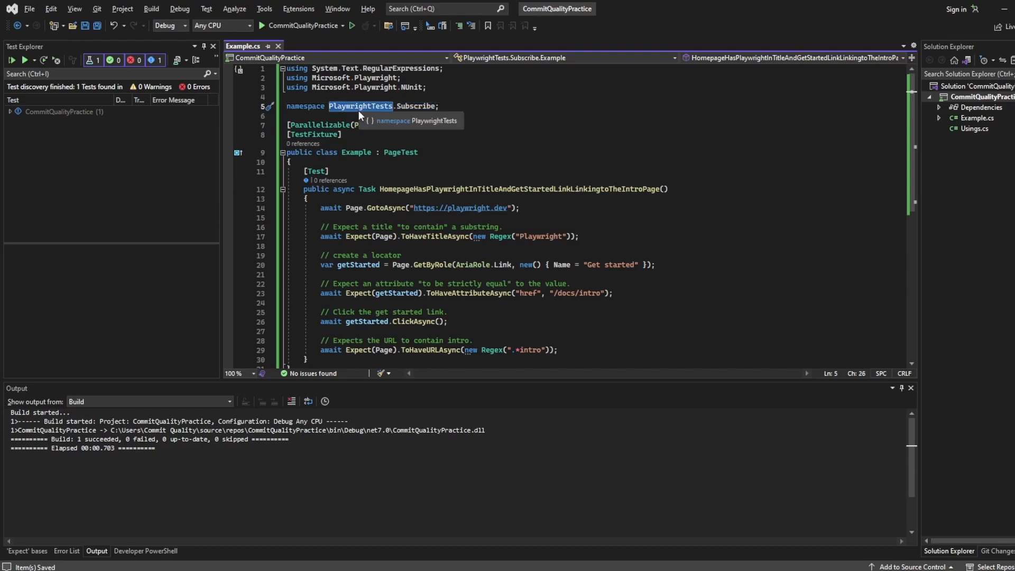
text(CommitQaulityPractic)
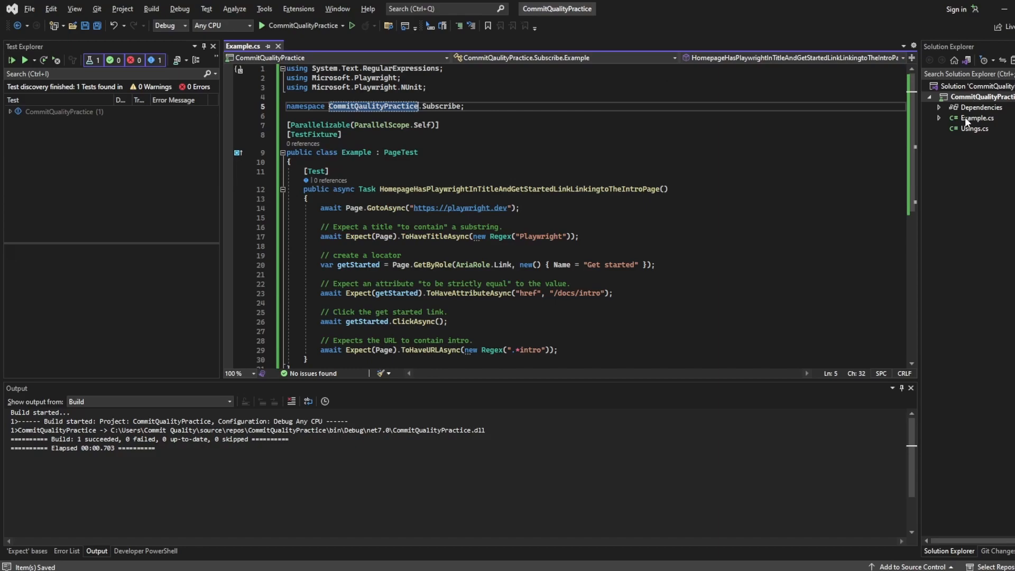
double_click(441, 106)
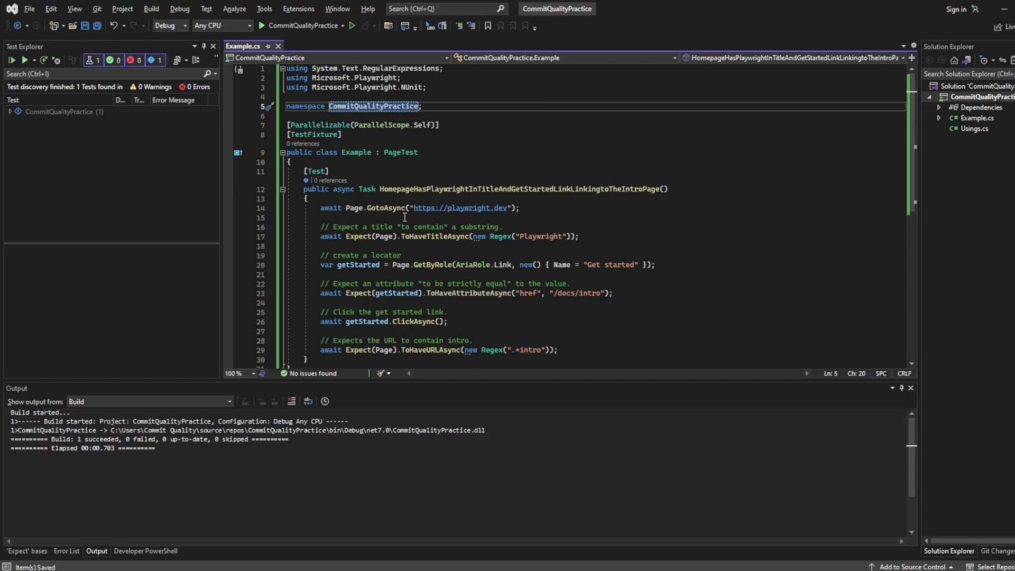
mouse_move(409, 188)
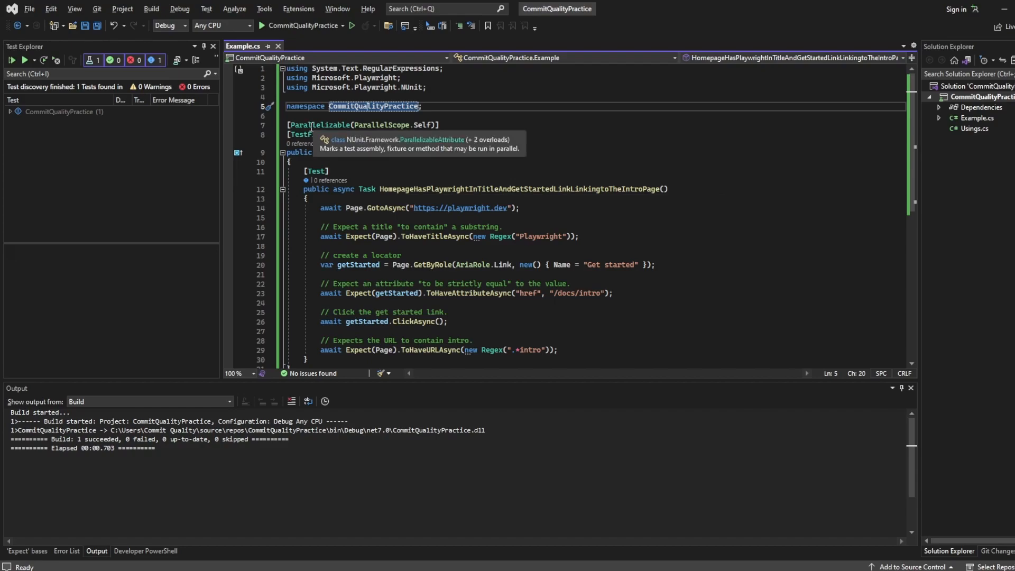
mouse_move(315, 124)
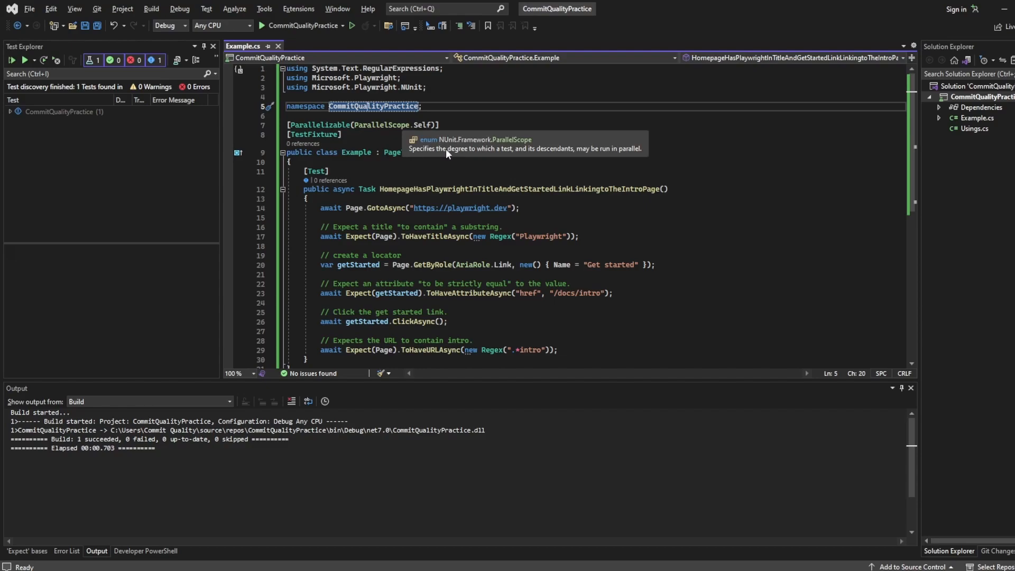
mouse_move(521, 153)
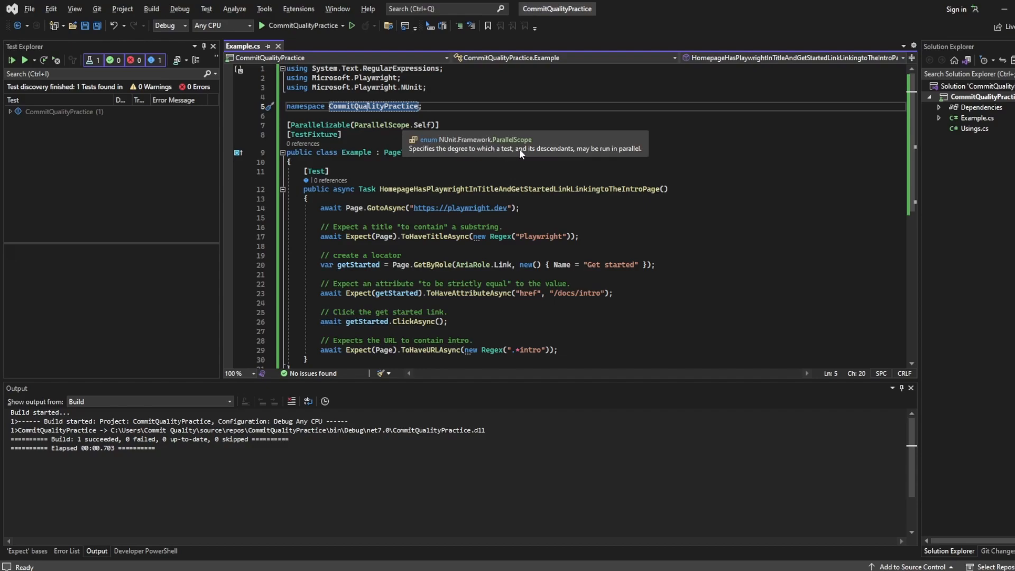
mouse_move(530, 160)
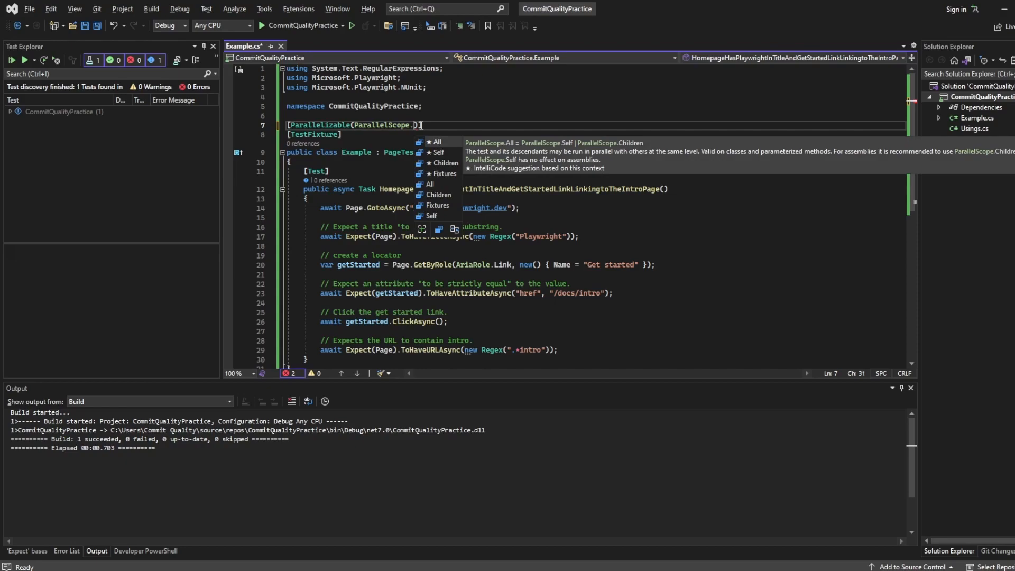
mouse_move(446, 178)
text(Self)
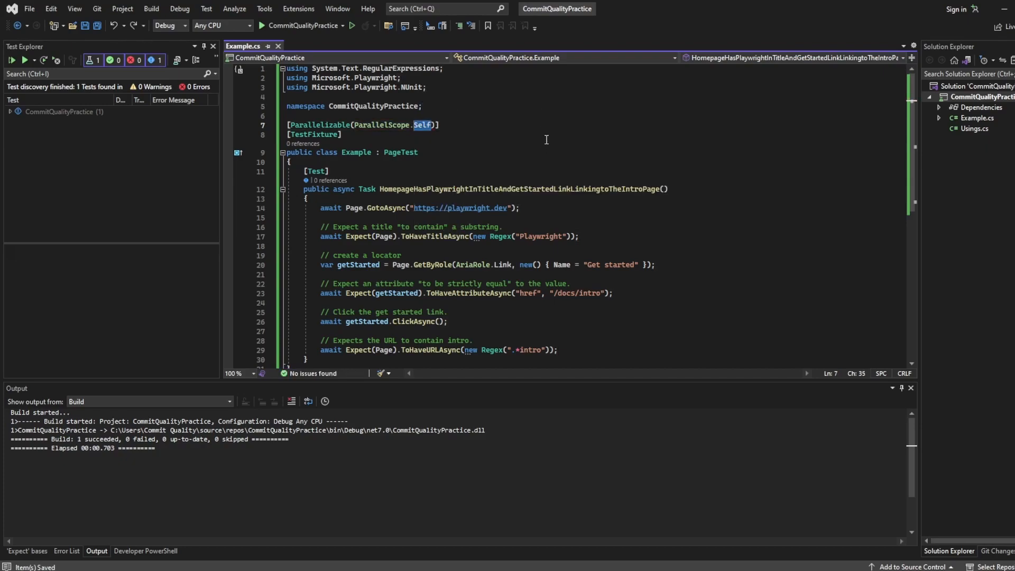
mouse_move(442, 144)
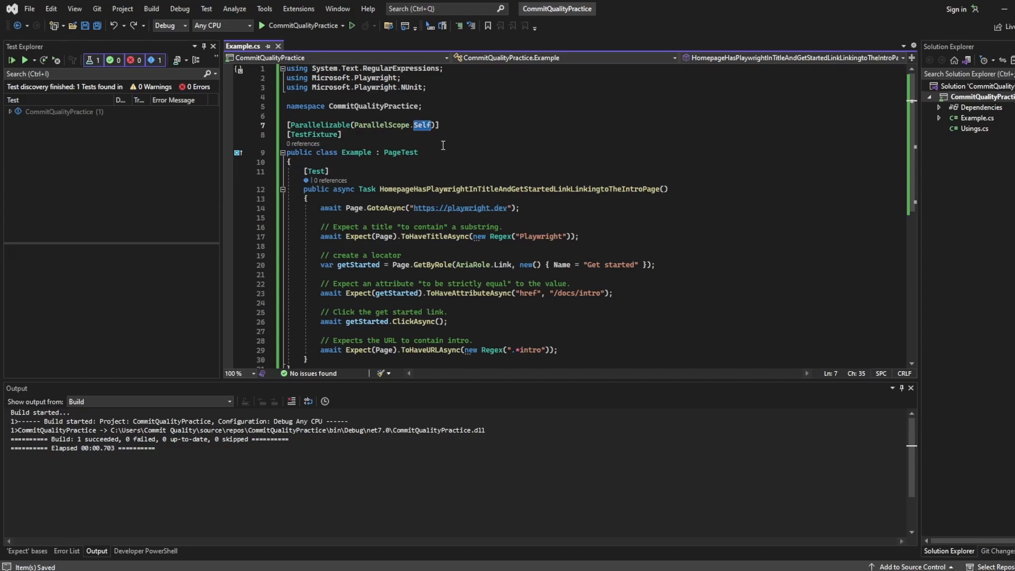
mouse_move(403, 136)
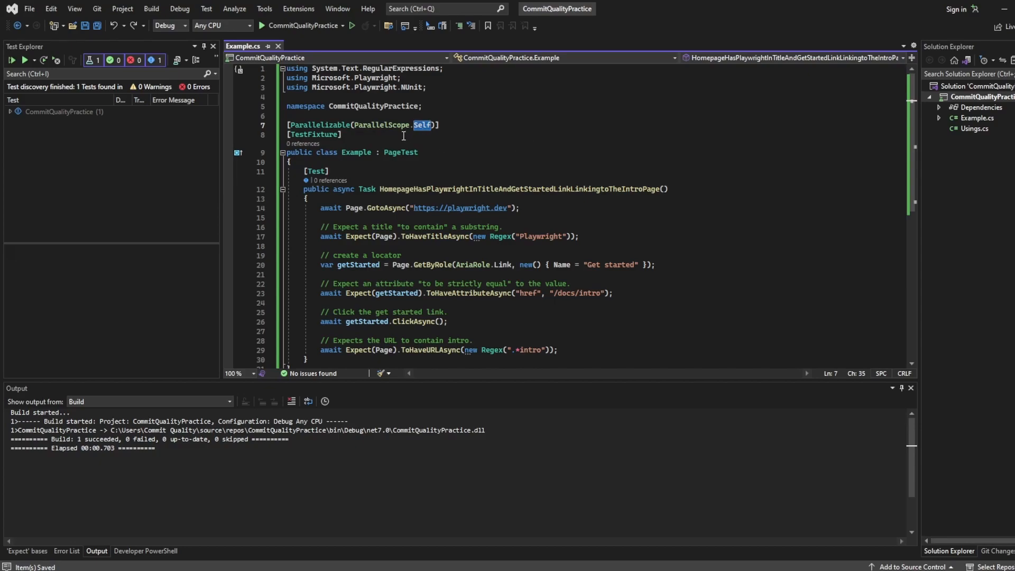
mouse_move(321, 134)
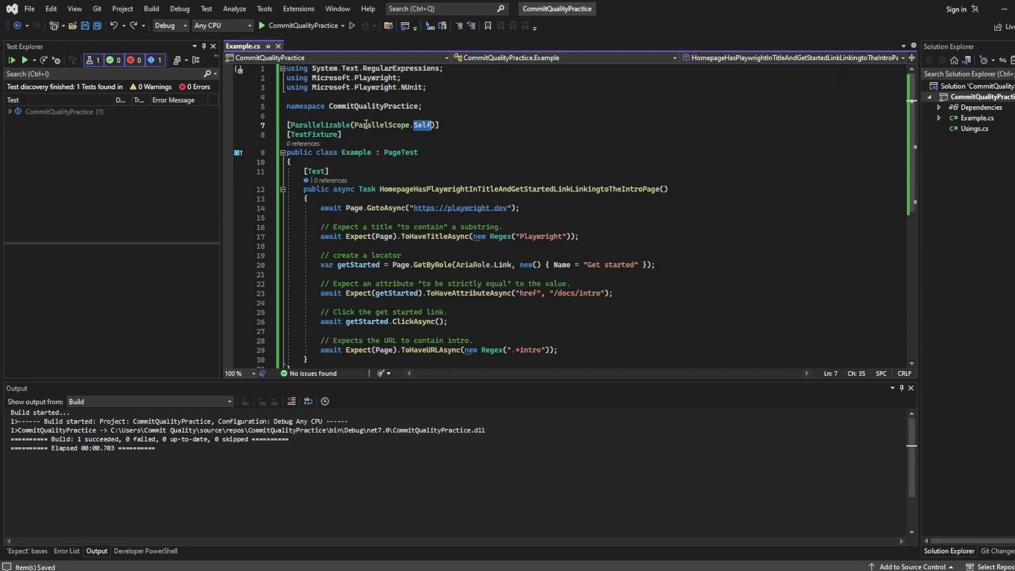
mouse_move(314, 135)
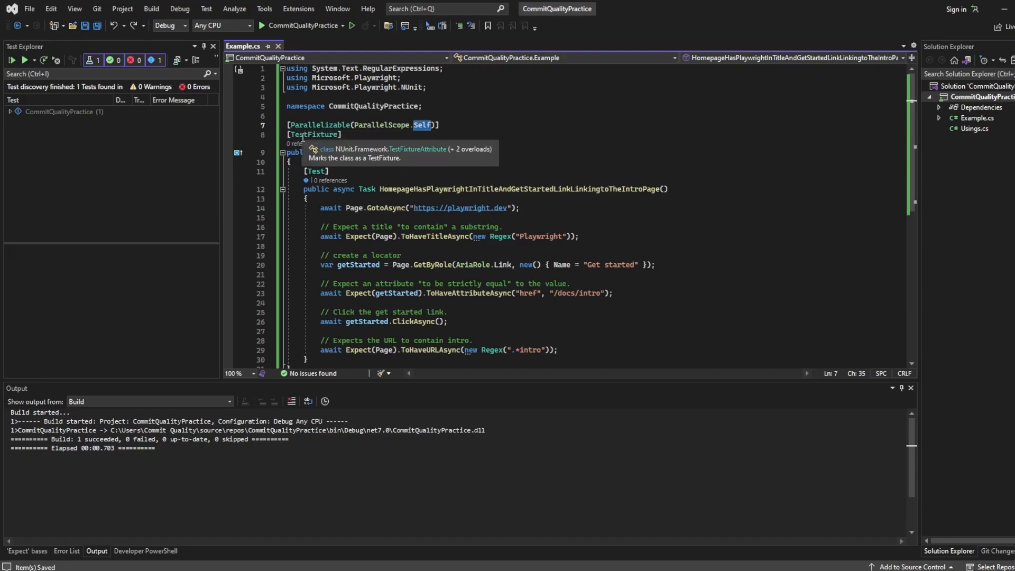
mouse_move(331, 167)
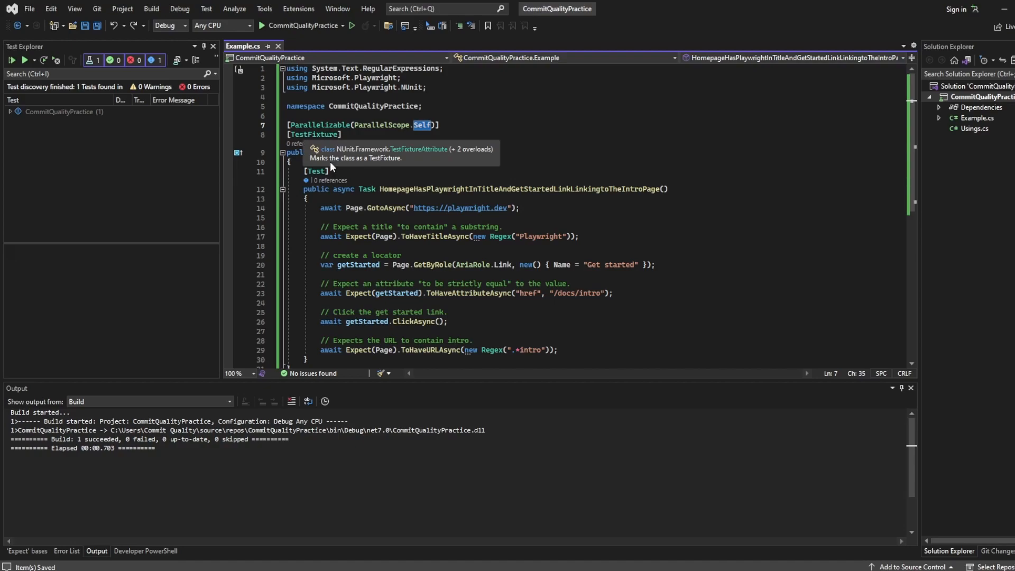
mouse_move(301, 188)
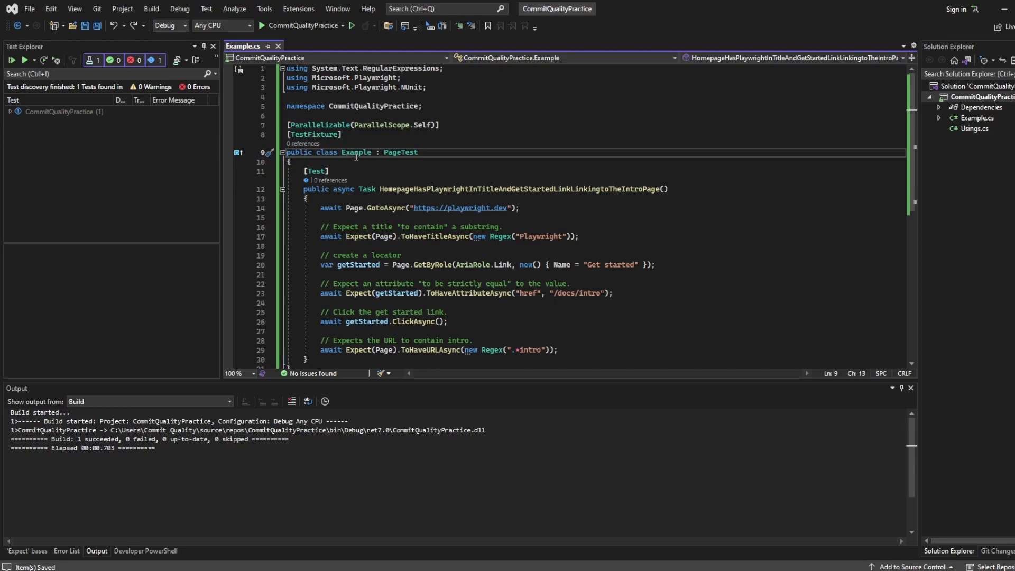
double_click(355, 152)
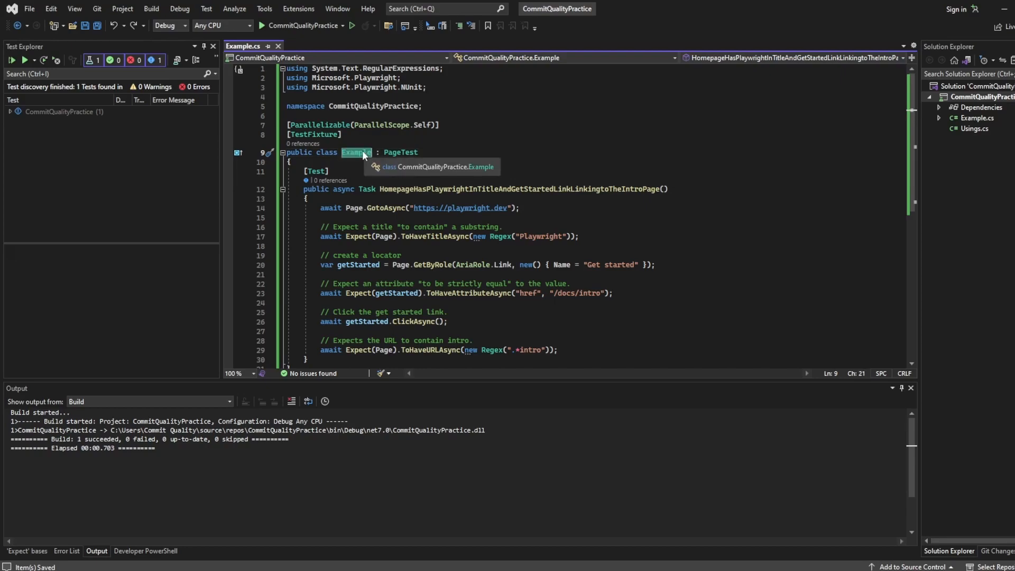
mouse_move(355, 145)
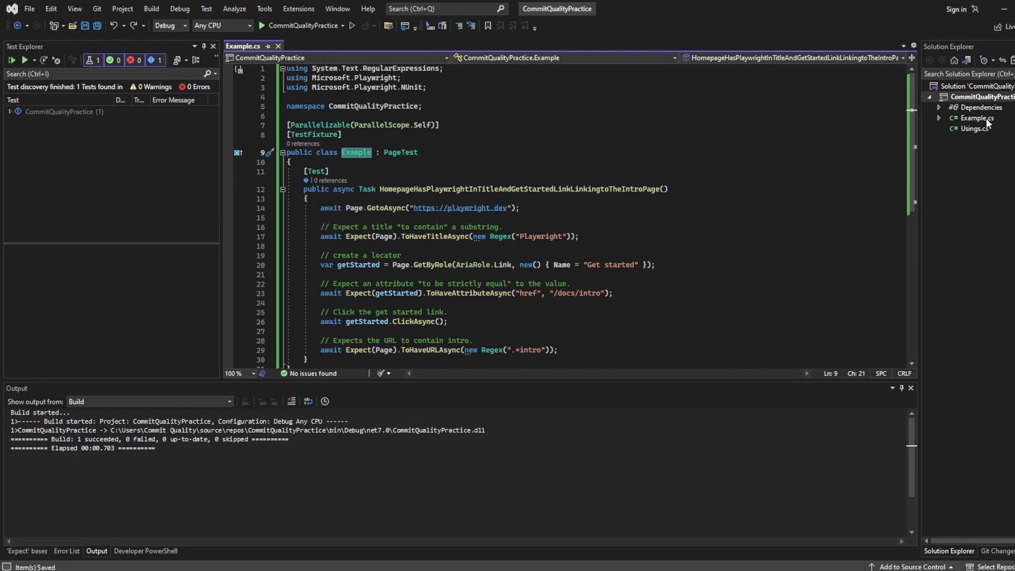
double_click(356, 152)
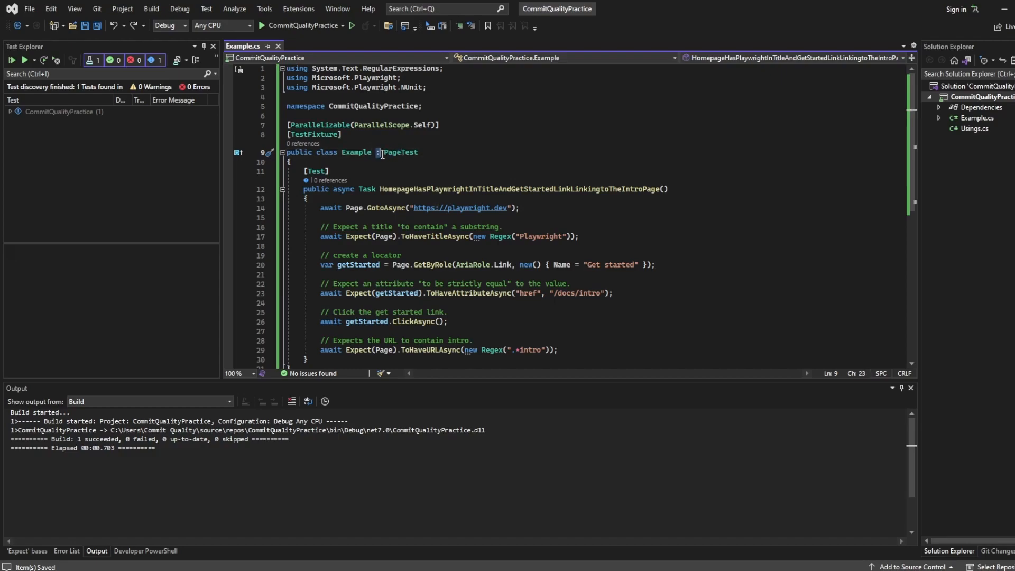
double_click(401, 152)
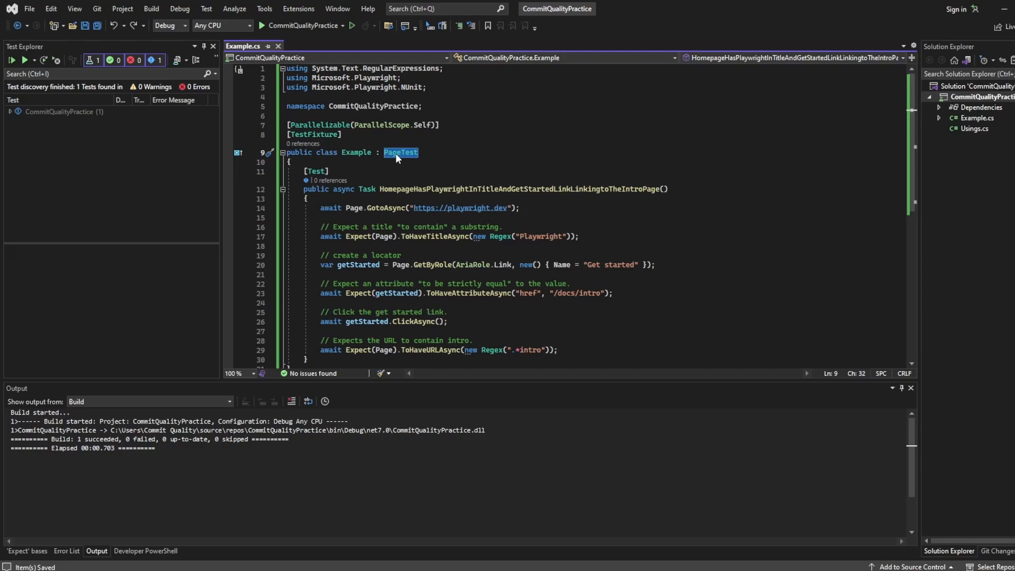
Remove ': PageTest' from the Example class declaration on line 9
click(377, 152)
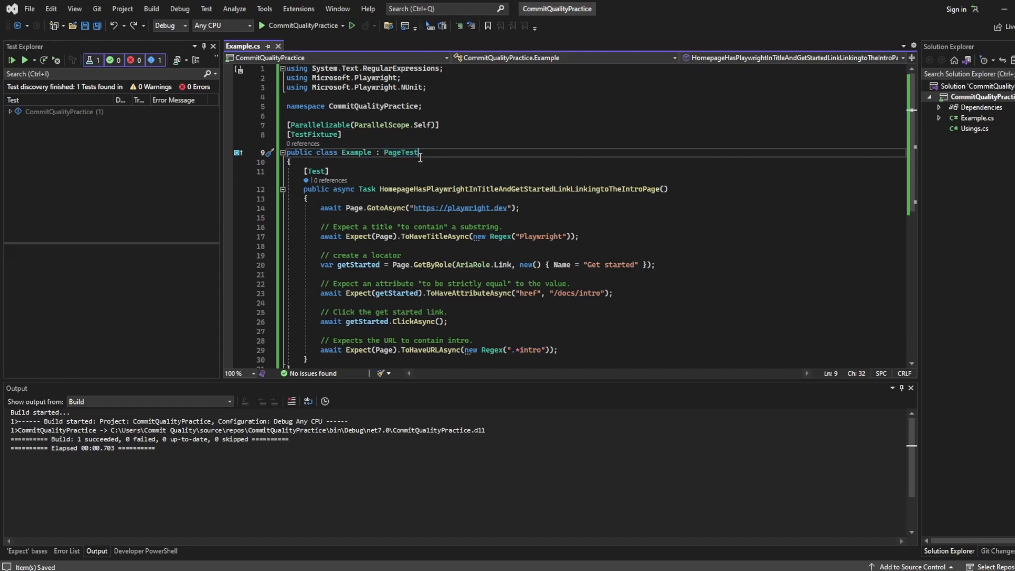
click(290, 161)
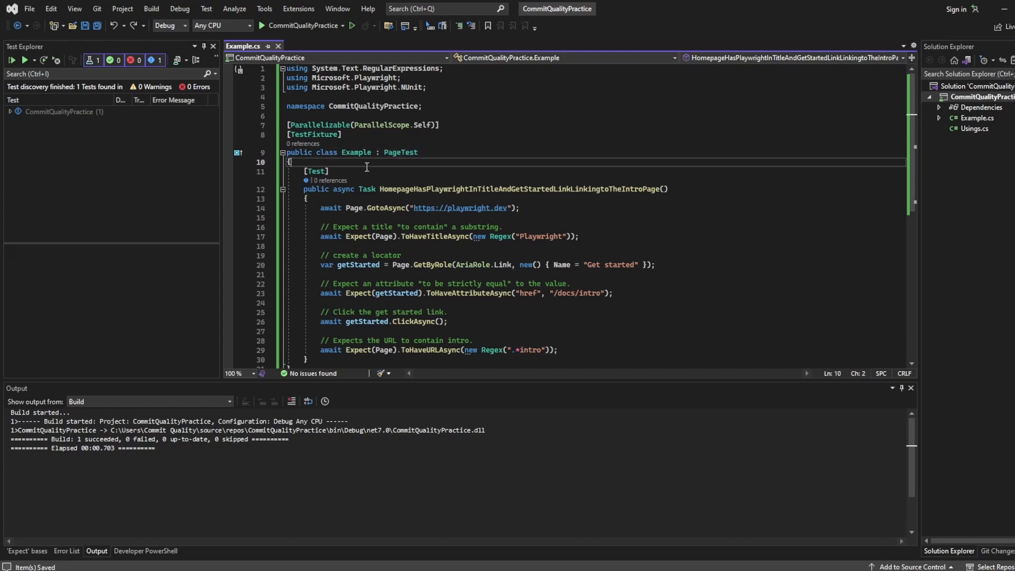
double_click(407, 152)
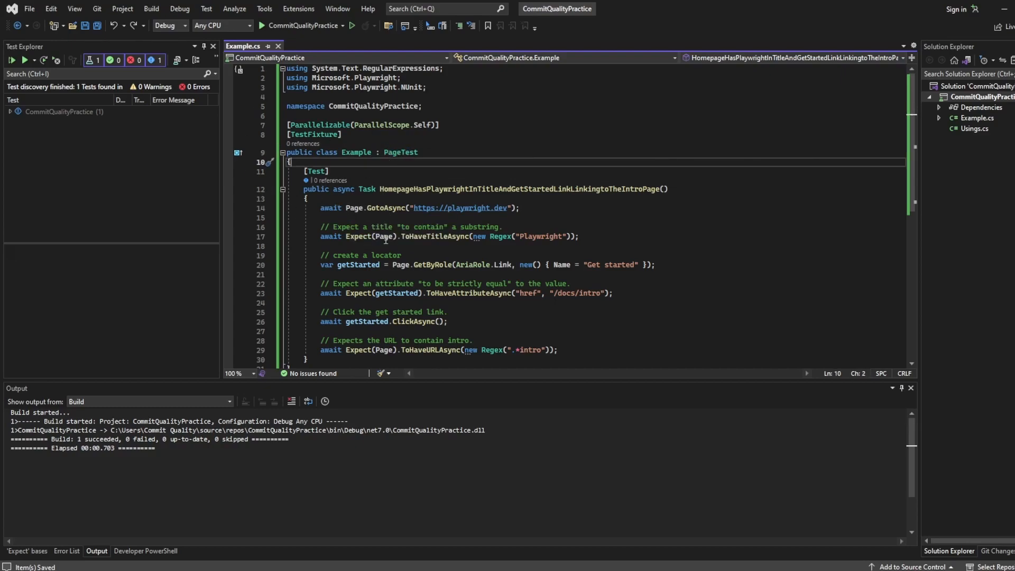
click(355, 208)
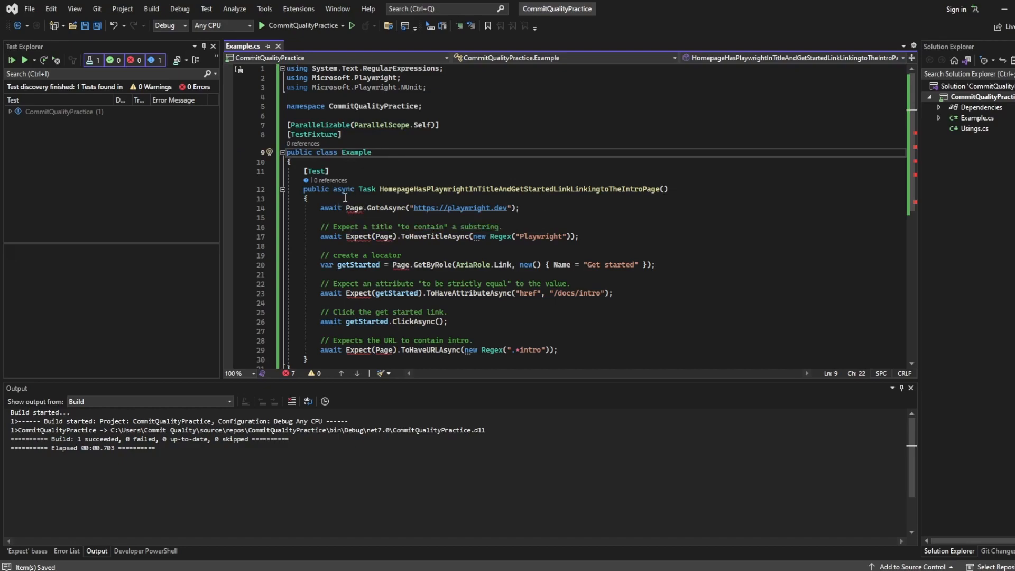
mouse_move(352, 237)
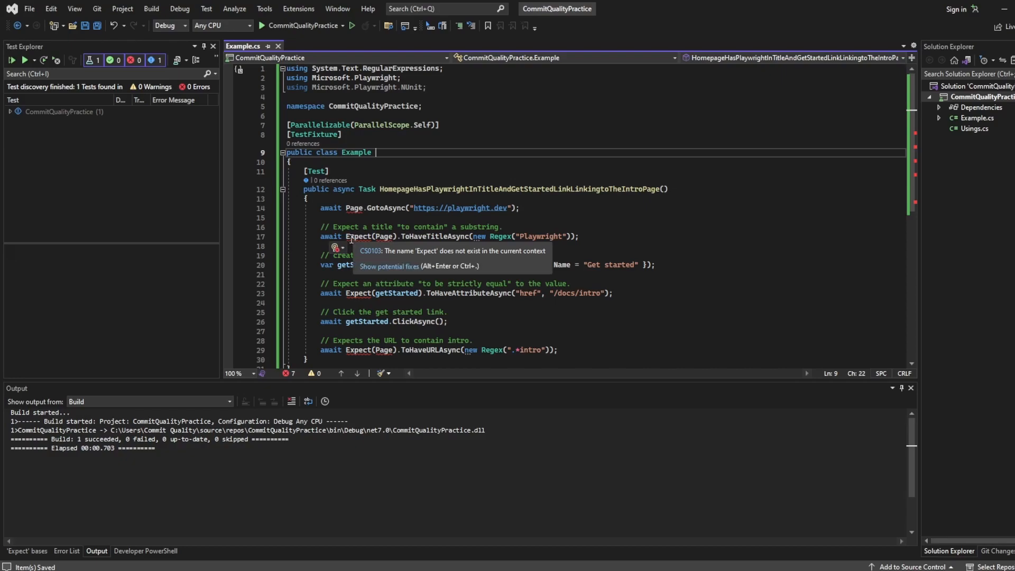
Add ': PageTest' back to the Example class and build the CommitQualityPractice project
text(: PageTest)
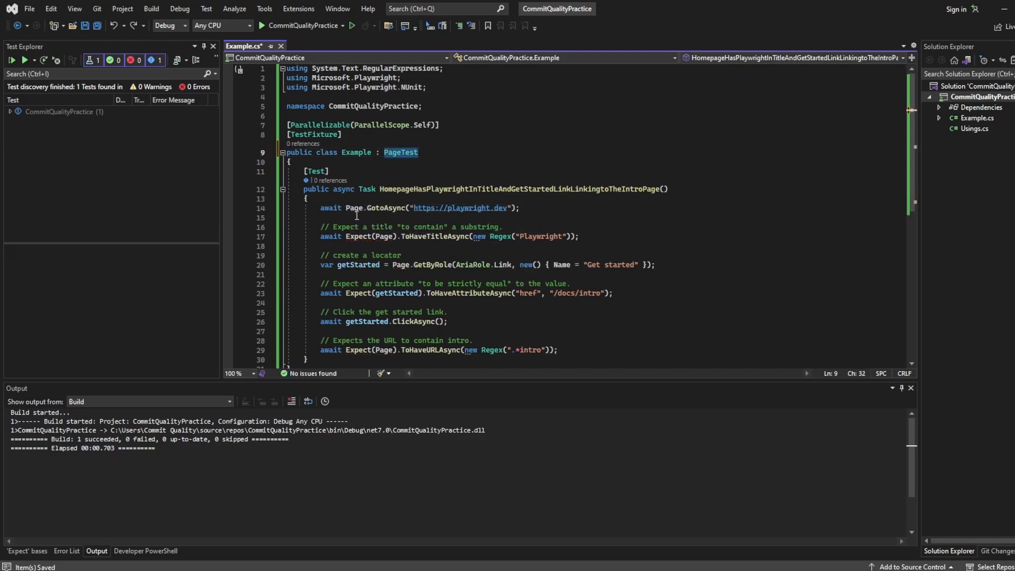
double_click(401, 152)
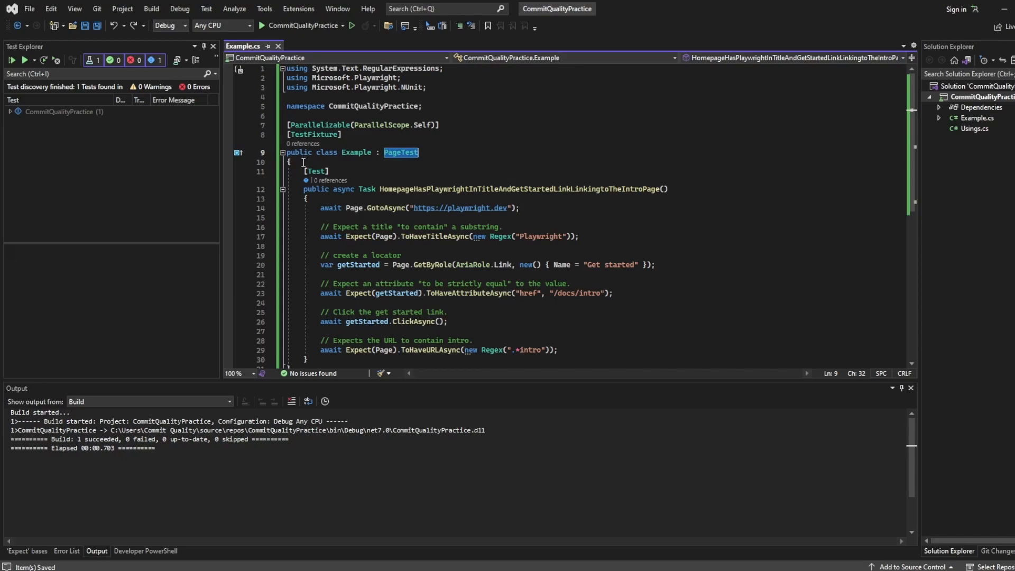
mouse_move(266, 265)
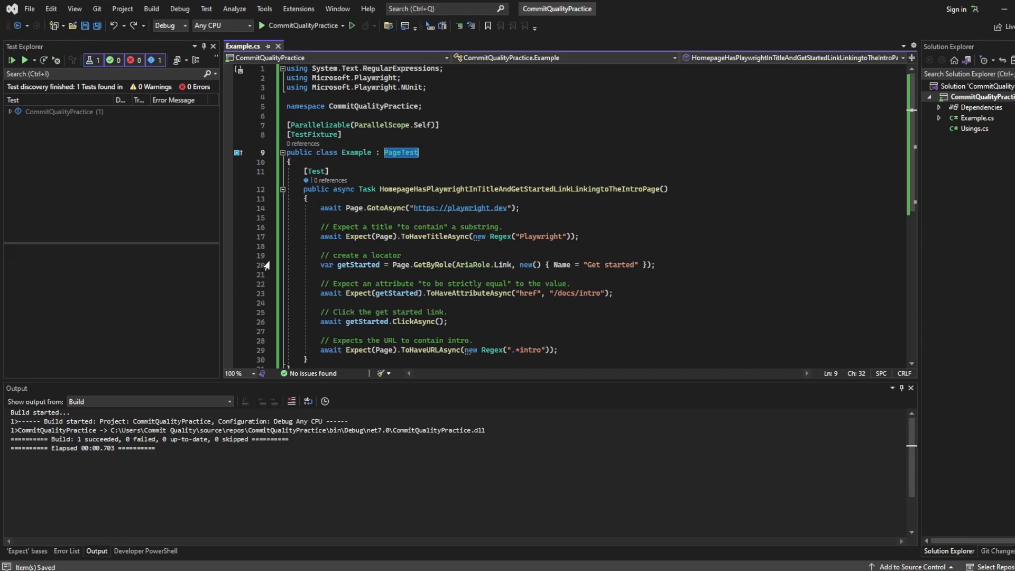
mouse_move(317, 171)
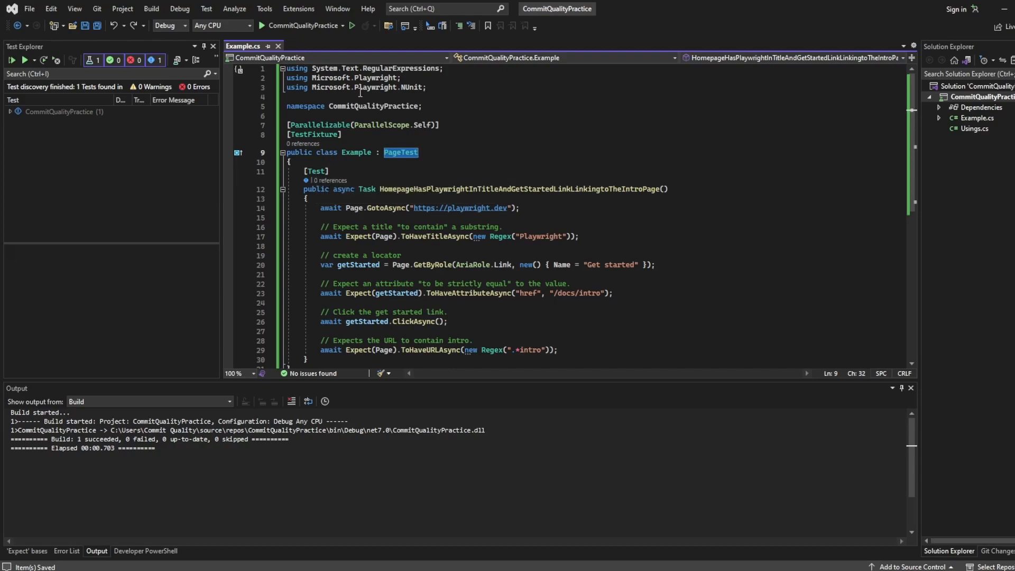
right_click(983, 96)
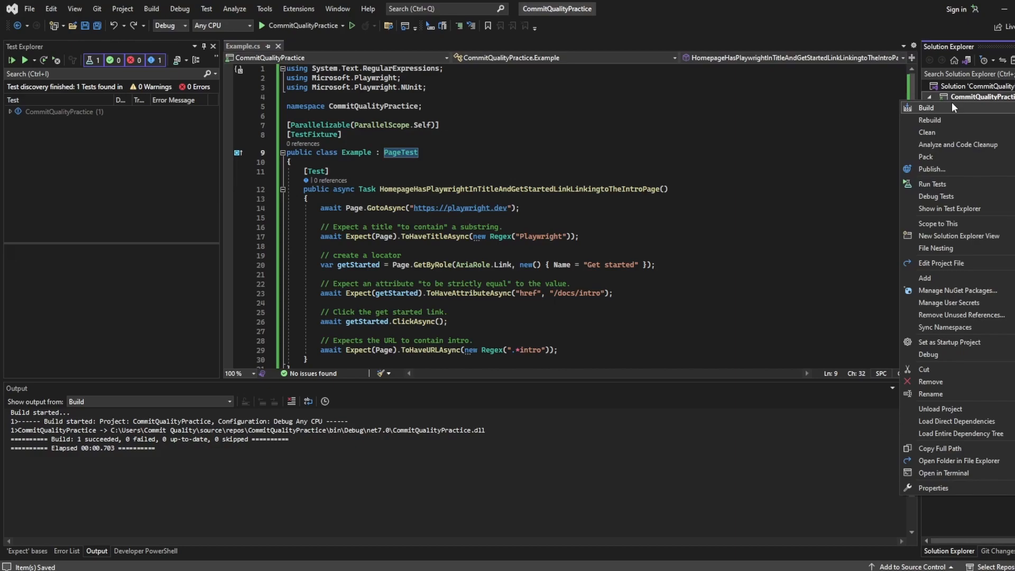
click(926, 107)
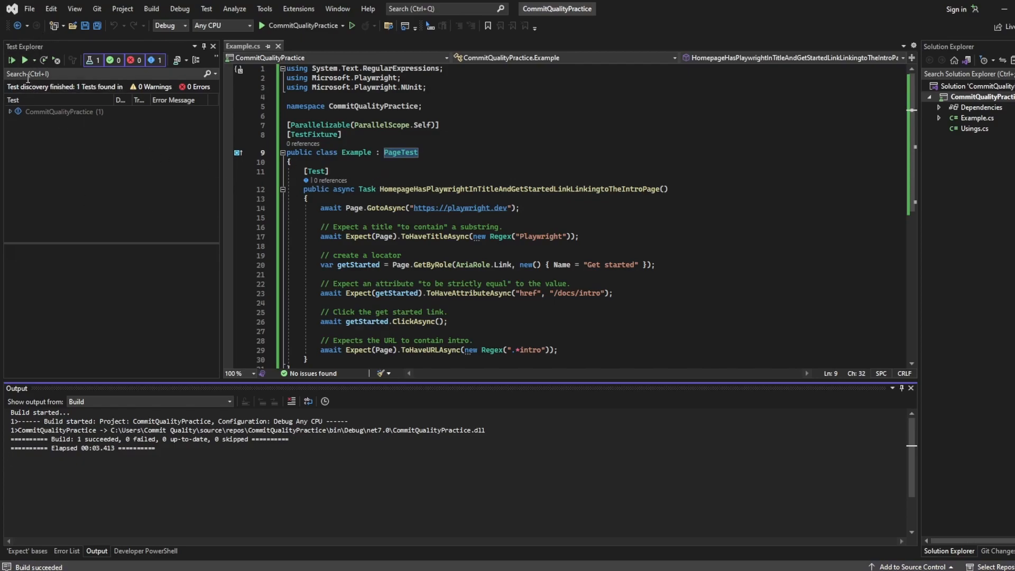
Show Test Explorer from the Test menu and expand the project's test tree
click(206, 8)
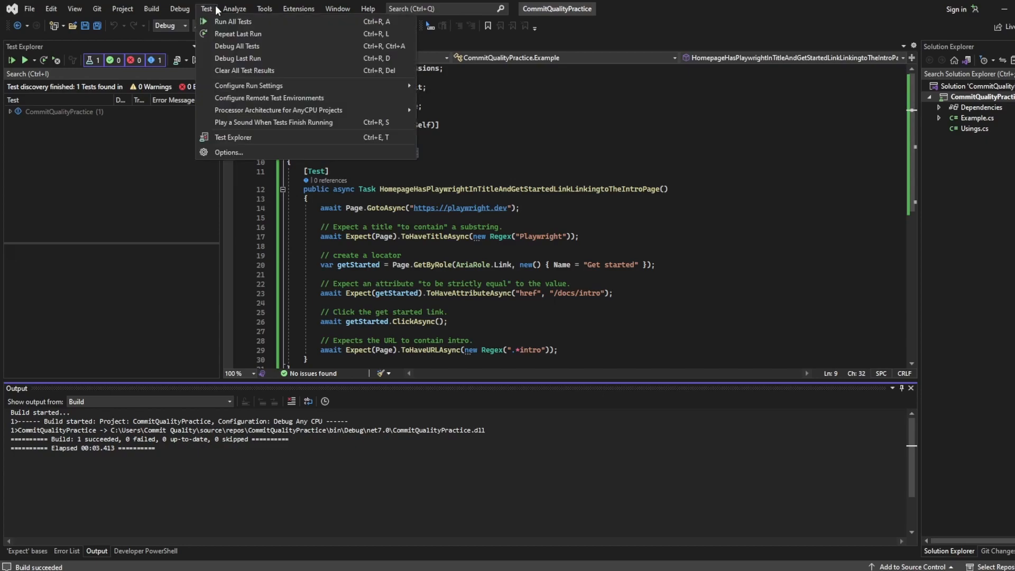
mouse_move(239, 138)
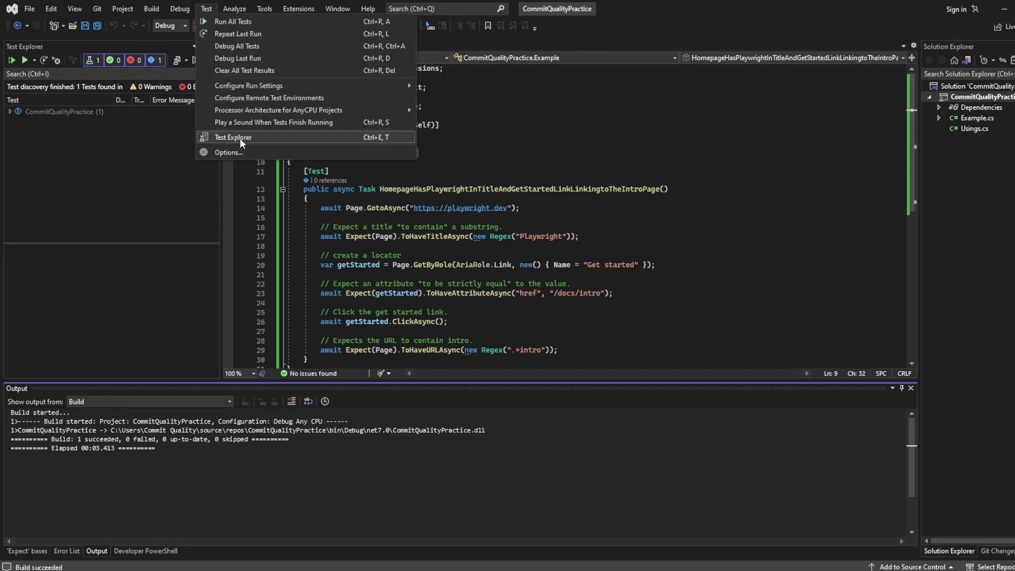
click(233, 137)
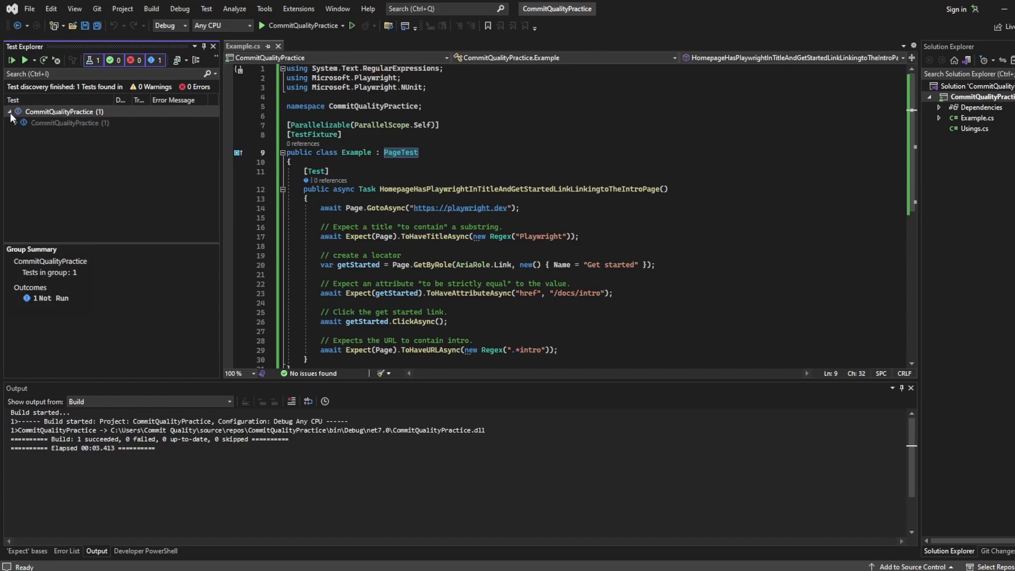
click(11, 122)
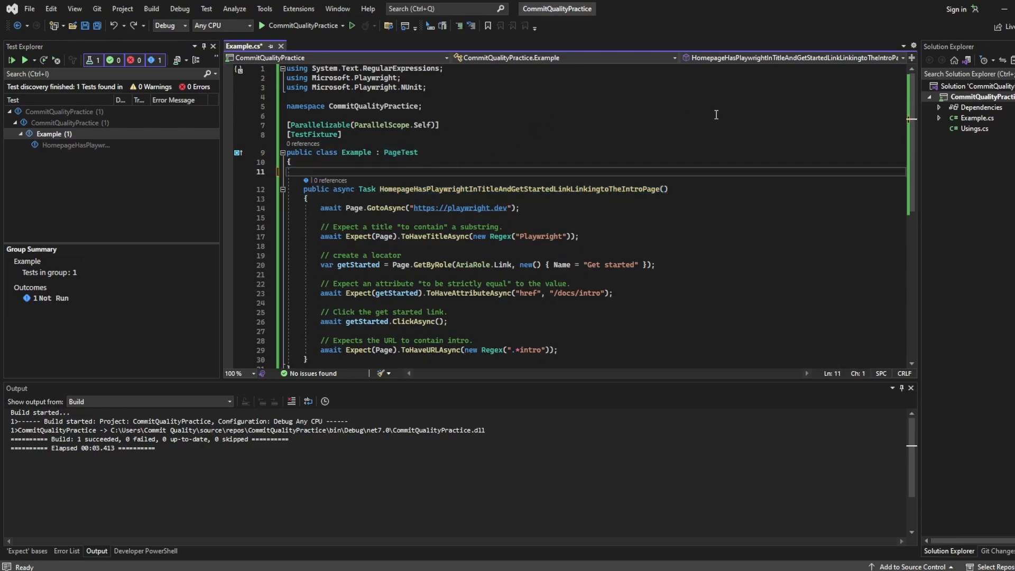
Build the CommitQualityPractice project again without the [Test] attribute
right_click(984, 97)
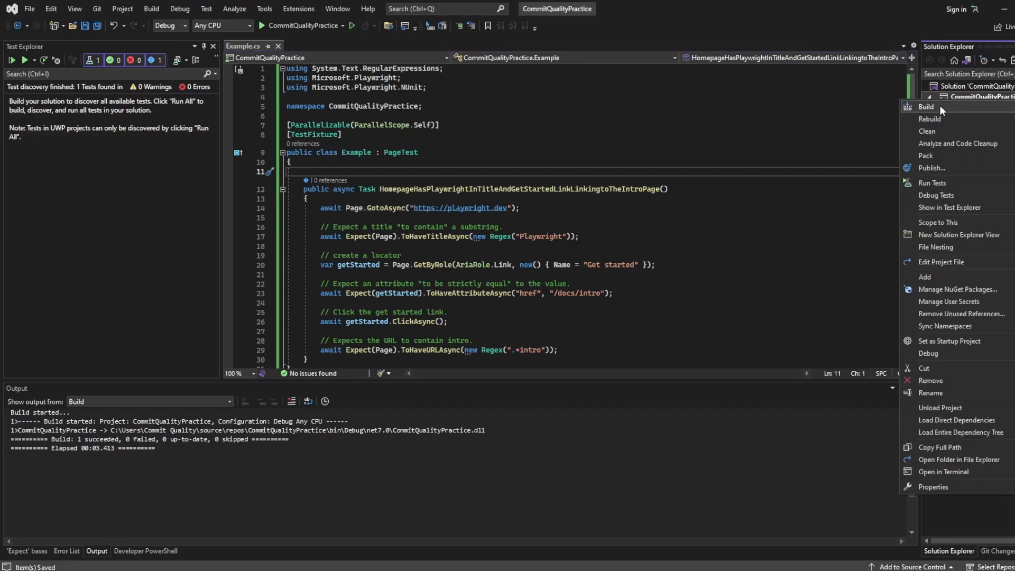
click(925, 106)
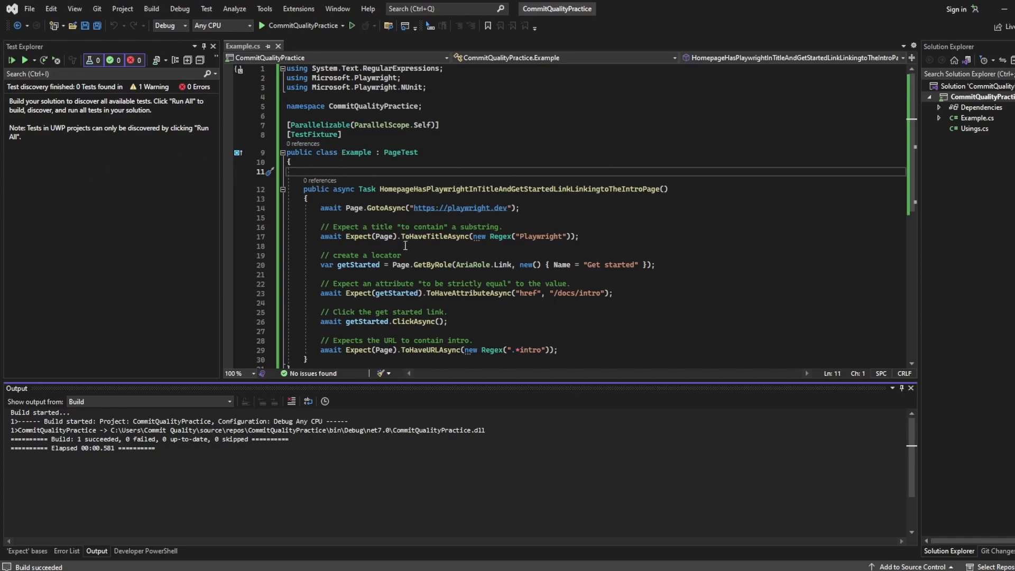
mouse_move(342, 184)
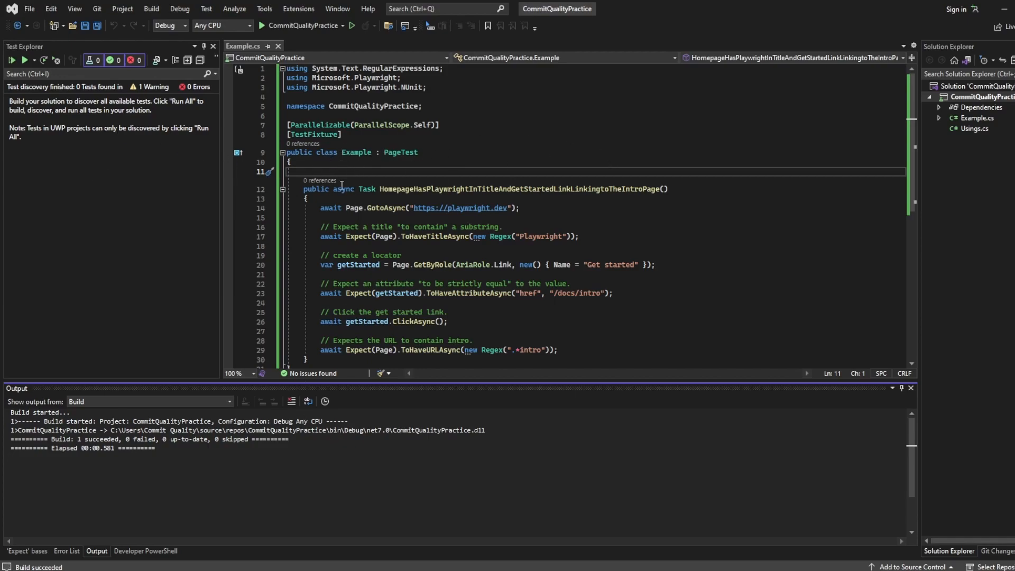
mouse_move(371, 174)
text([Test])
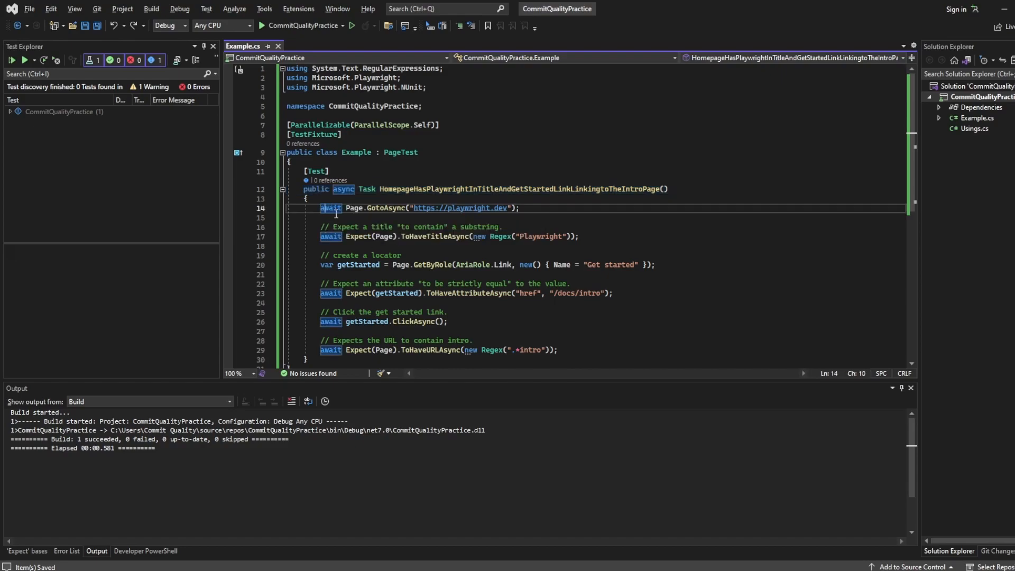
Rename the test method to Subscribe
double_click(518, 188)
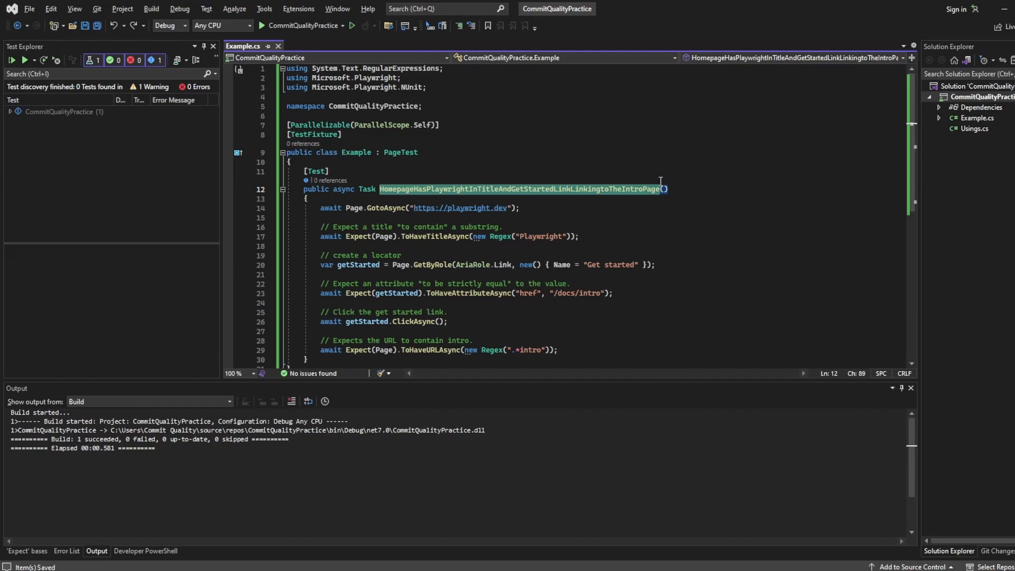
key(Delete)
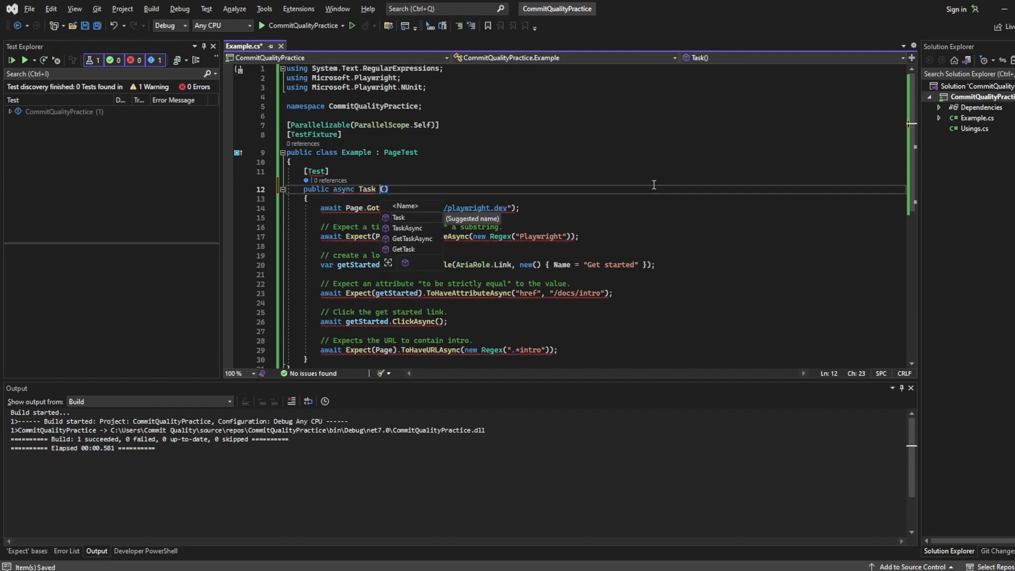
text(Subscribe)
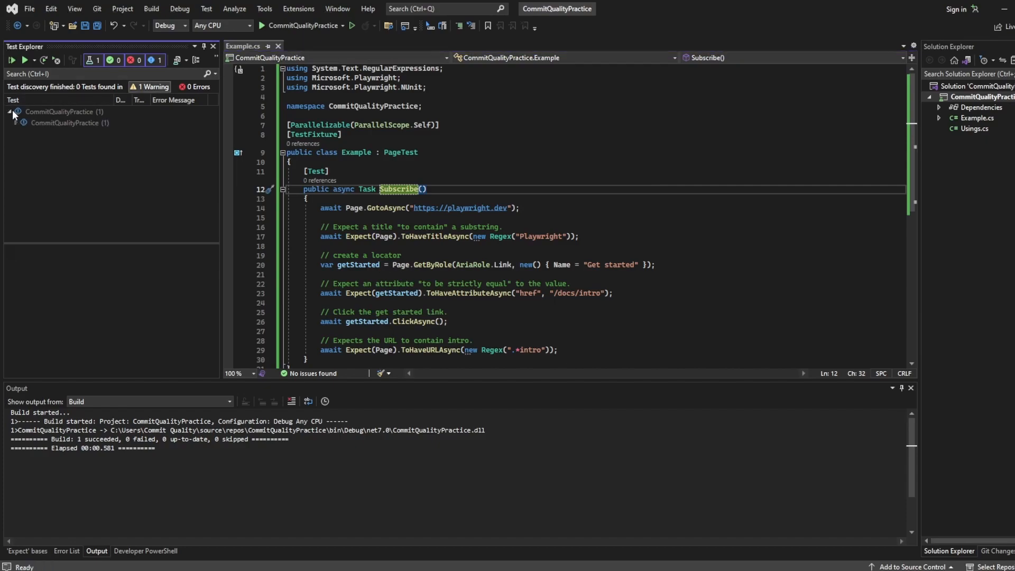
Reveal the test under Example, then restore the name HomepageHasPlaywrightInTitleAndGetStartedLinkLinkingtoTheIntroPage
click(15, 122)
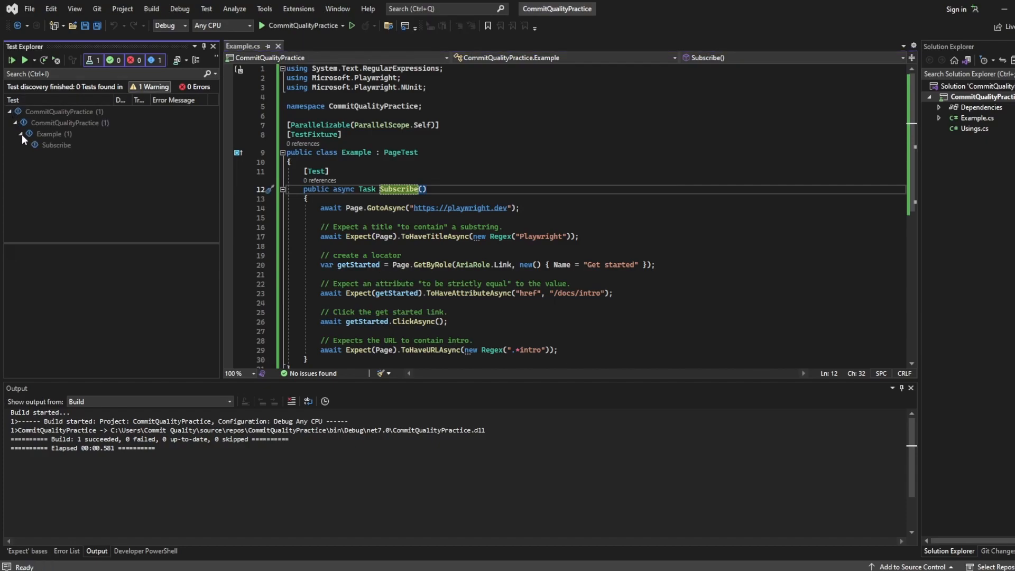
click(57, 144)
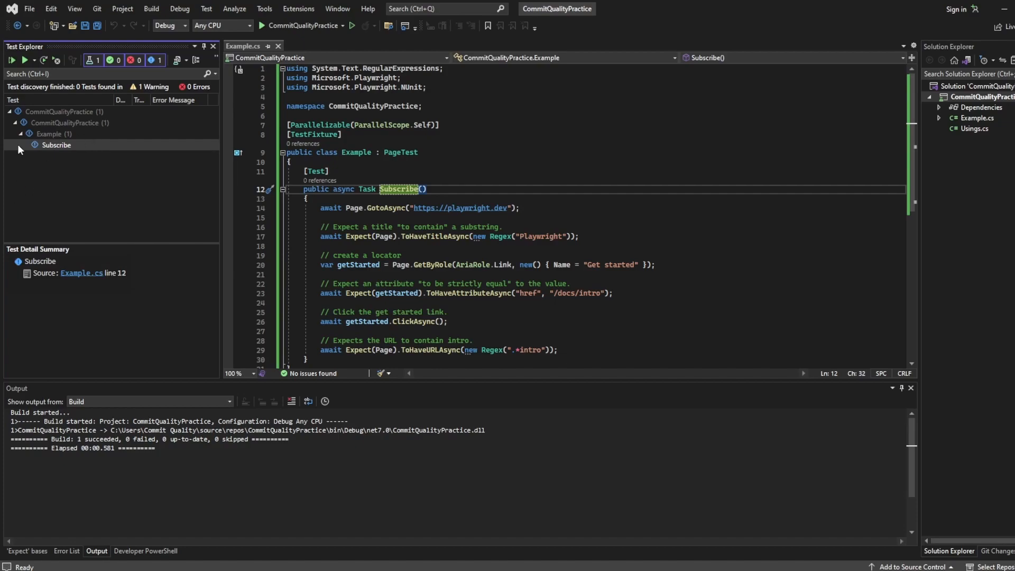
text(HomepageHasPlaywrightInTitleAndGetStartedLinkLinkingtoTheIntroPage)
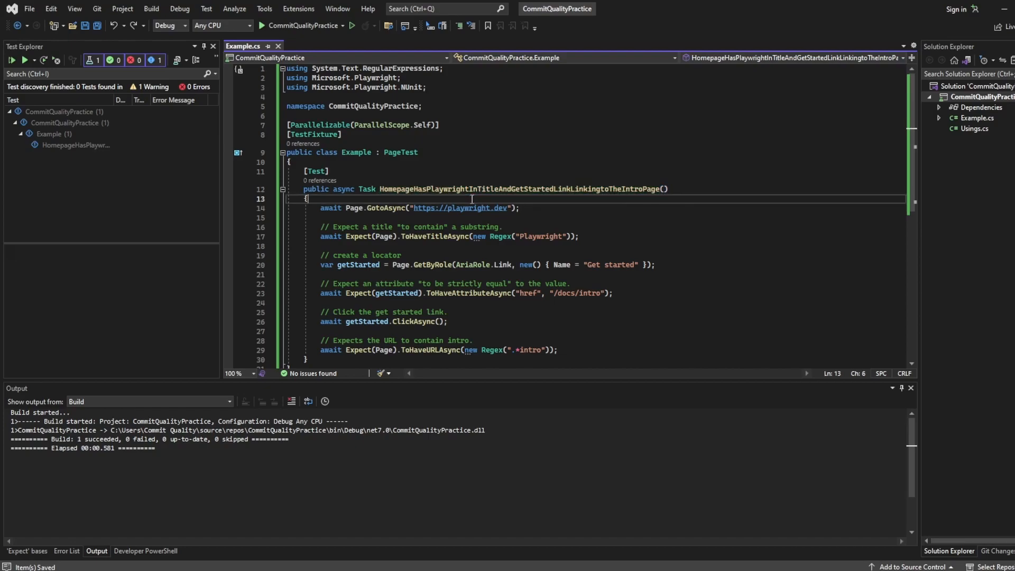
mouse_move(458, 208)
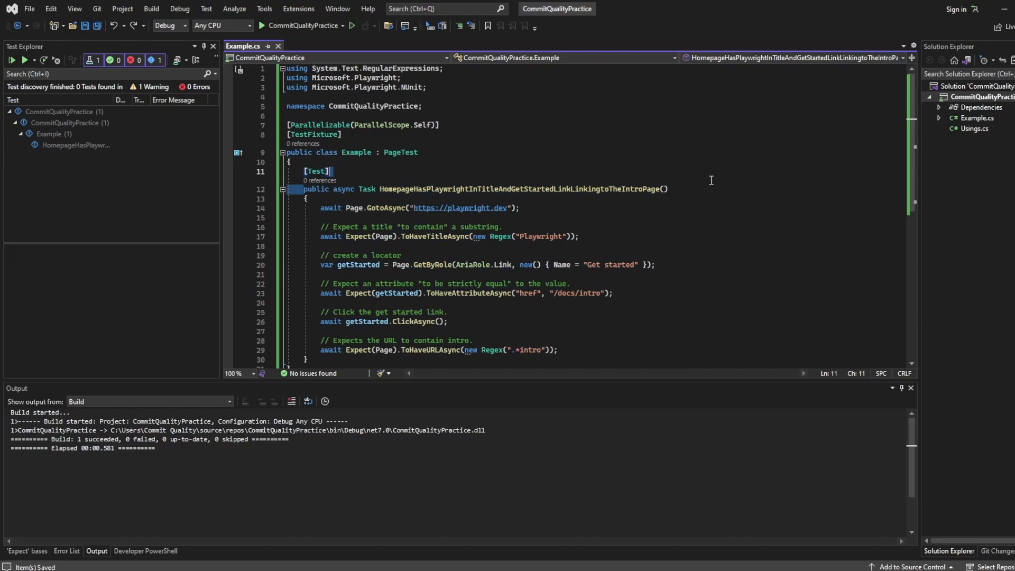
triple_click(479, 188)
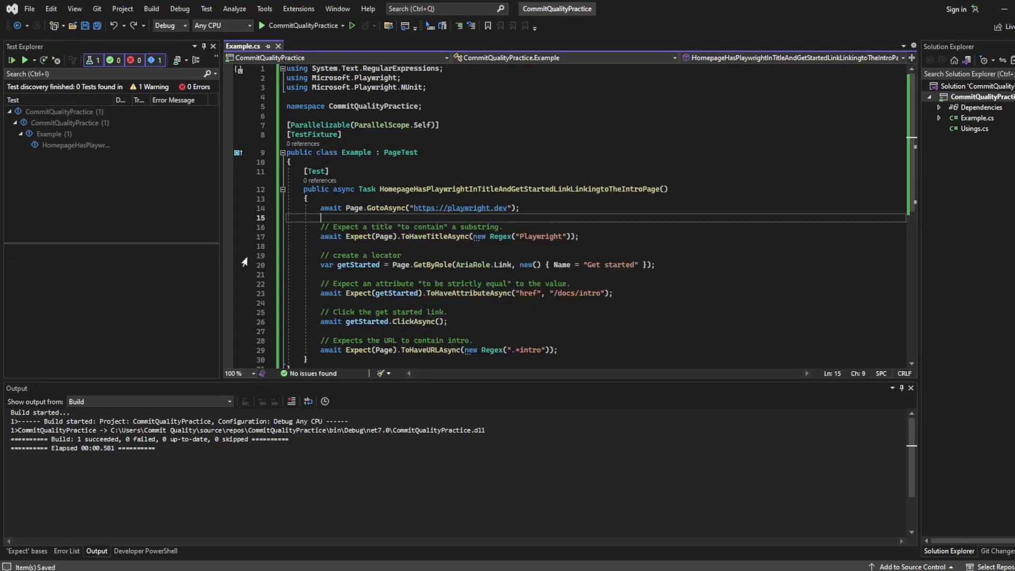
mouse_move(332, 207)
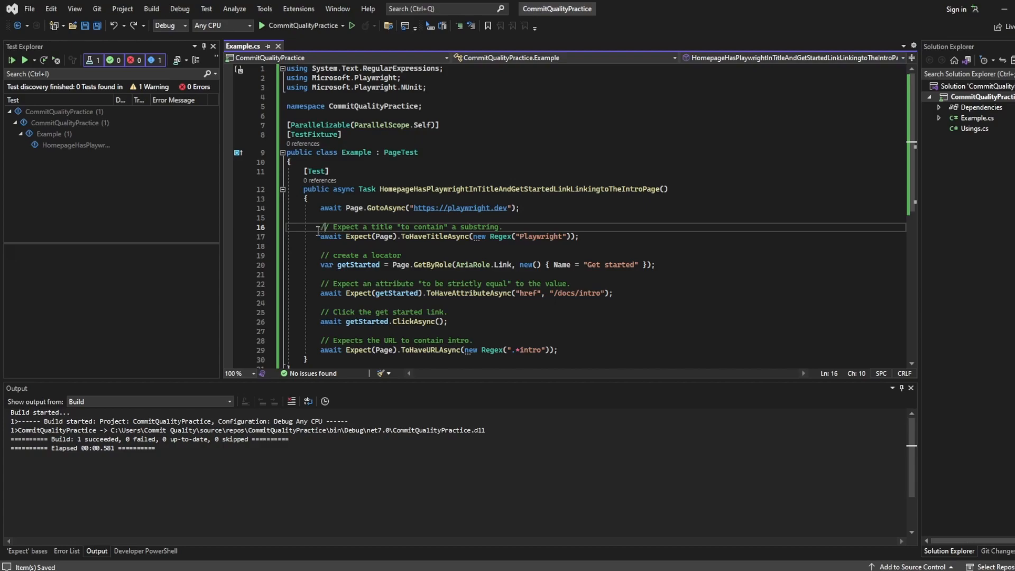
drag(318, 227, 577, 237)
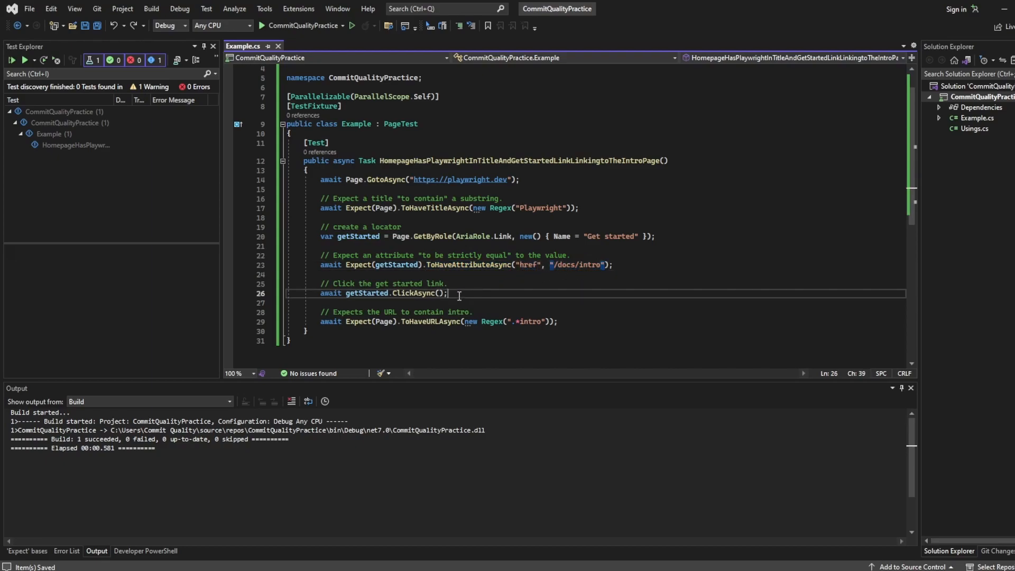
double_click(366, 294)
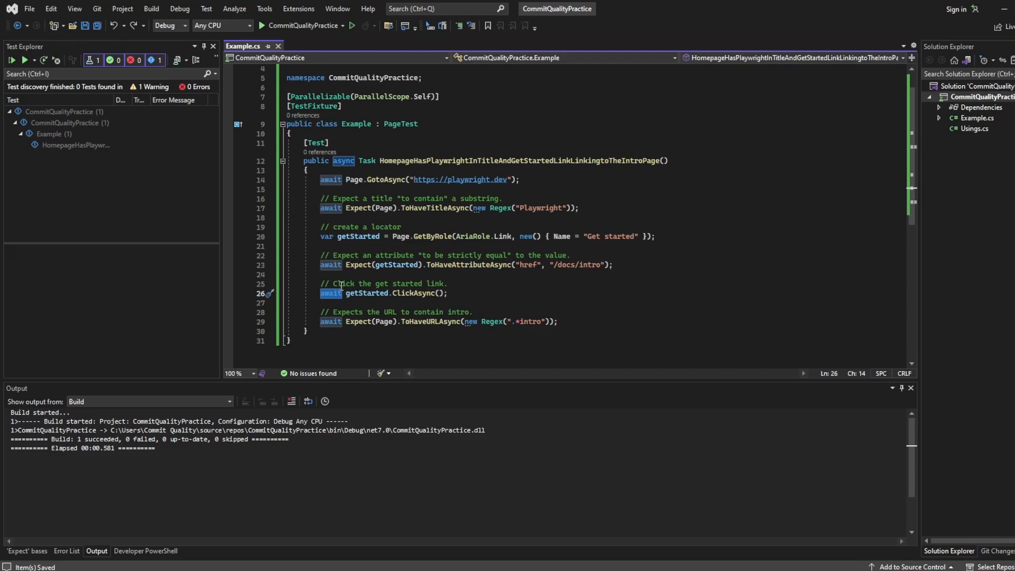
click(372, 322)
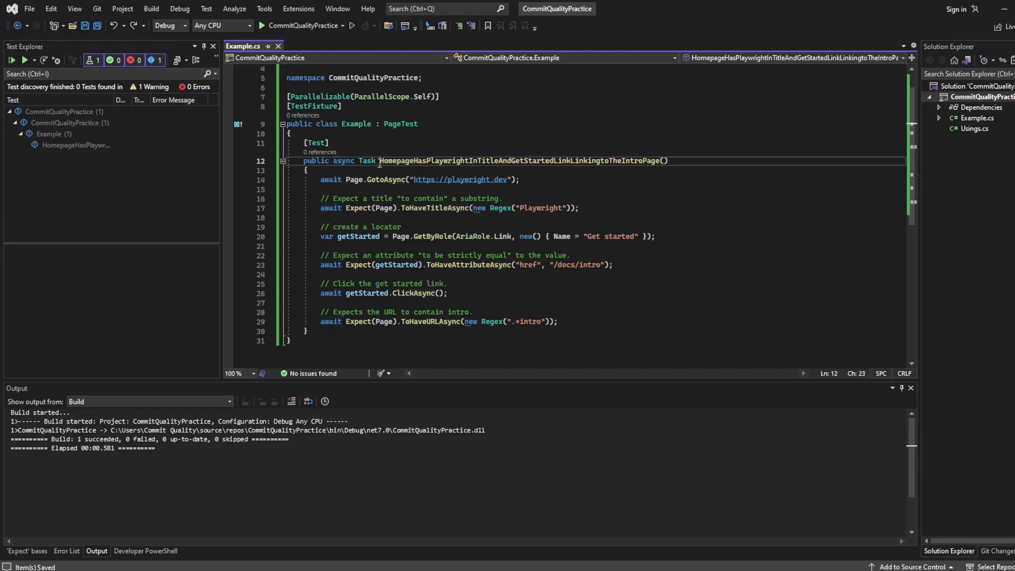
double_click(522, 161)
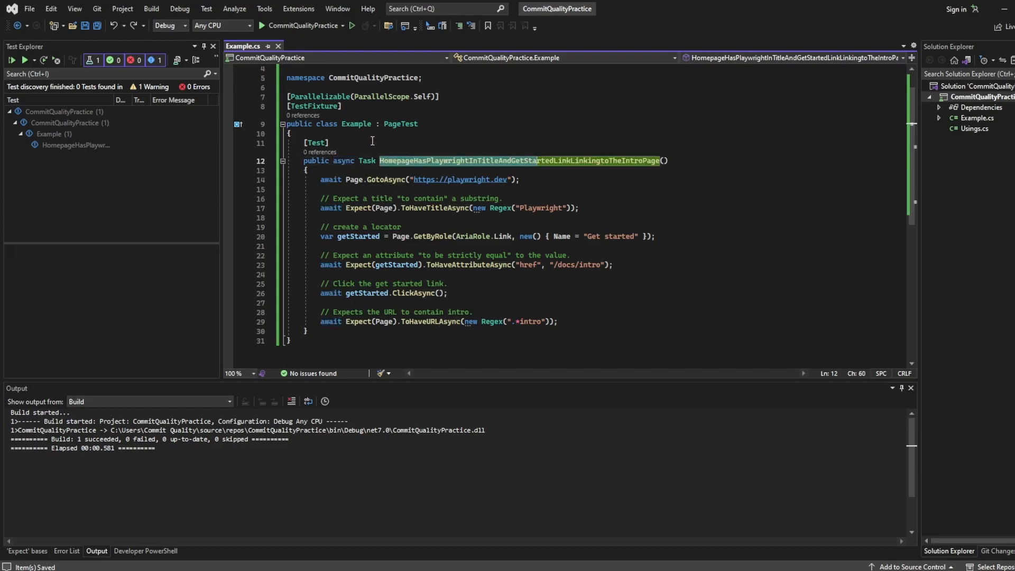
click(316, 142)
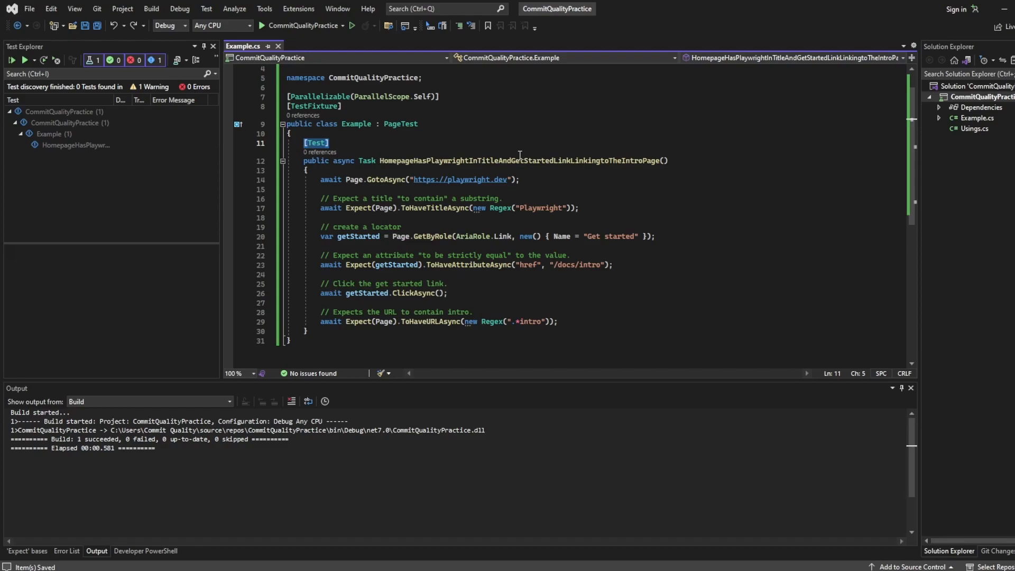
scroll(up, 3)
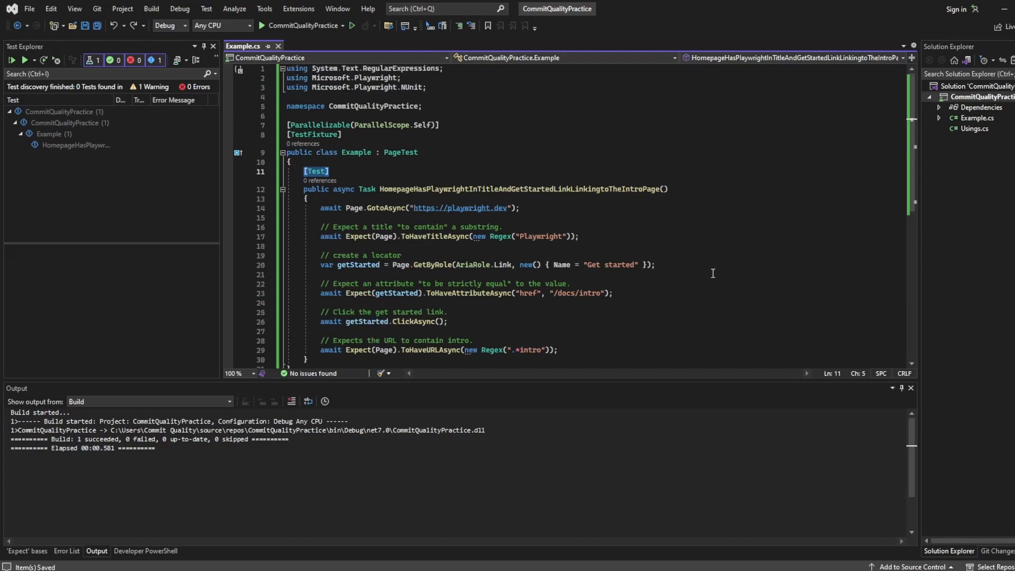